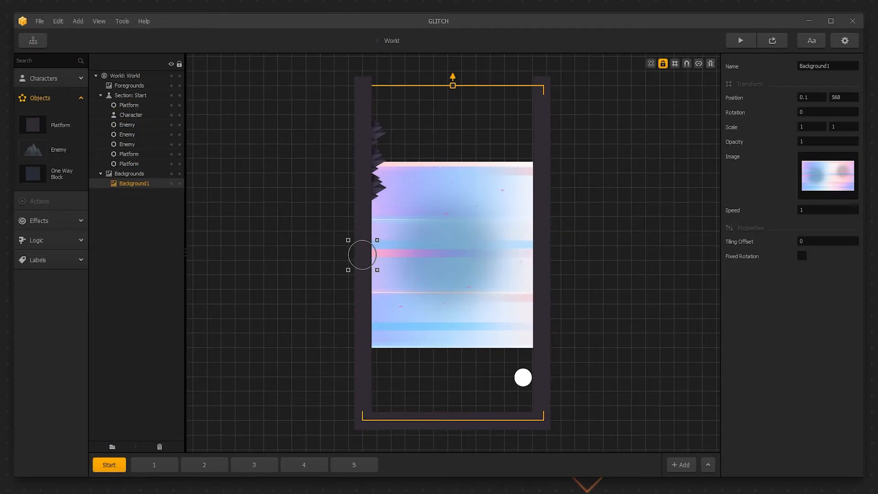
- Preview the Glitch game, then select Character to show its collision shape and animations
{"action": "left_click", "coordinate": [740, 39]}
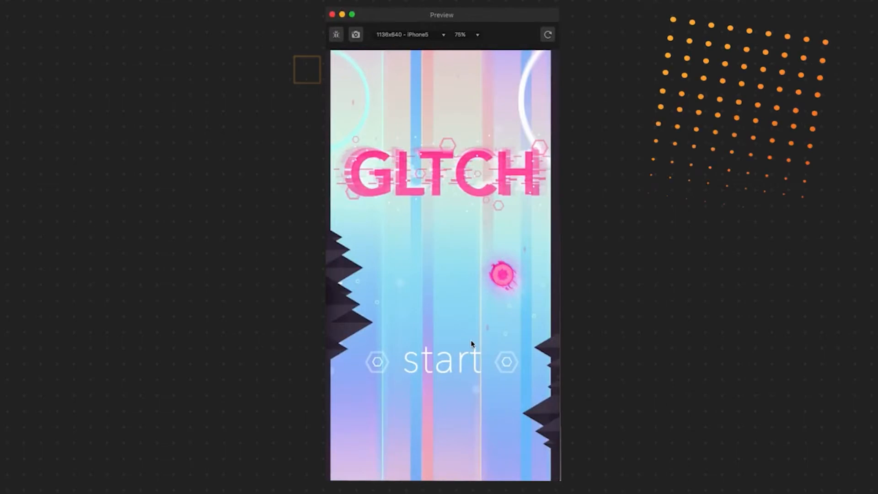
{"action": "left_click", "coordinate": [441, 362]}
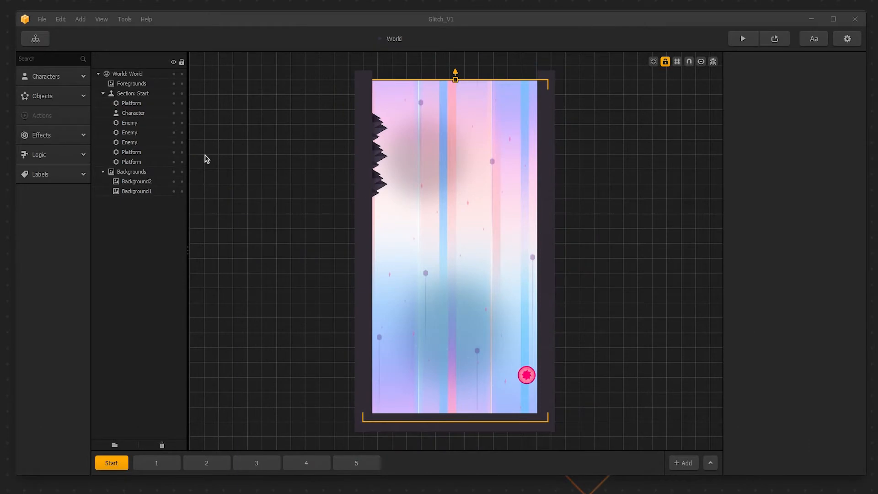
{"action": "mouse_move", "coordinate": [138, 117]}
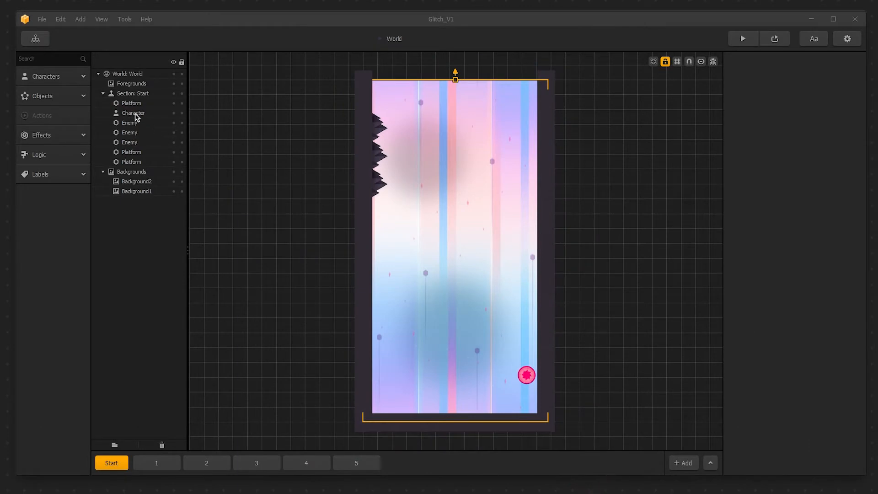
{"action": "left_click", "coordinate": [132, 113]}
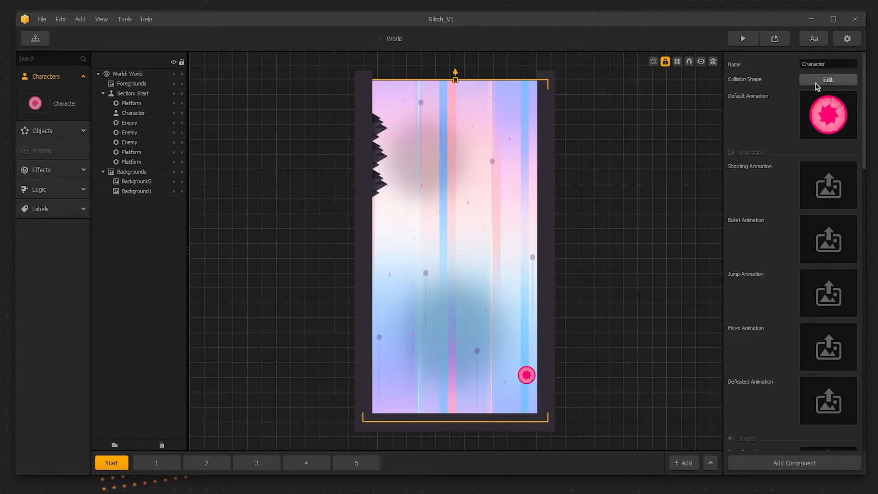
- Edit the Character's circular collision shape and reposition the Shape Editor window
{"action": "left_click", "coordinate": [828, 79]}
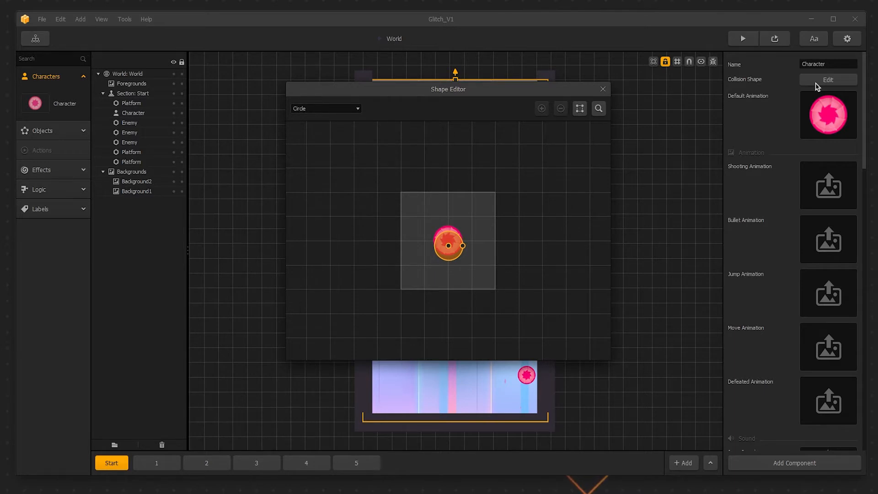
{"action": "mouse_move", "coordinate": [772, 87]}
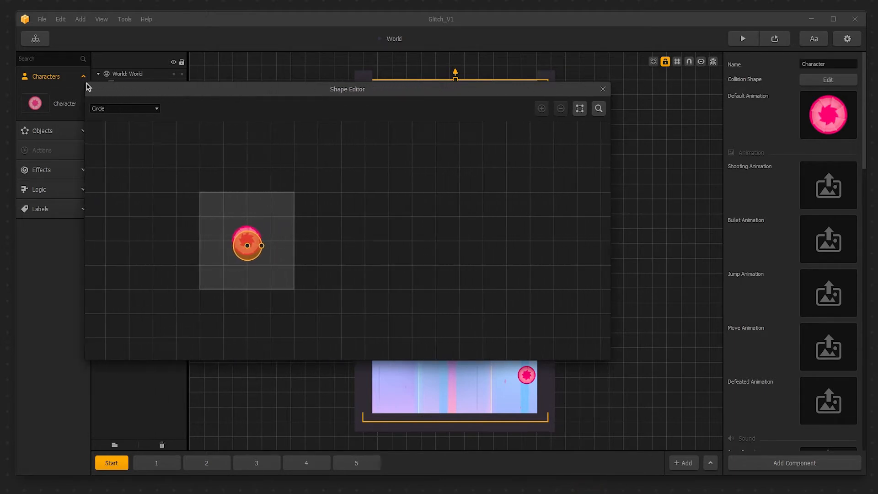
{"action": "left_click_drag", "start_coordinate": [348, 88], "coordinate": [347, 37]}
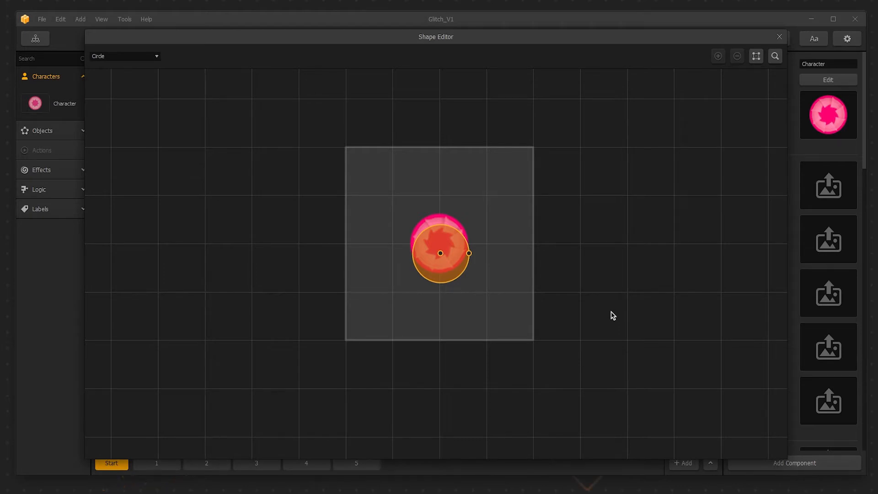
{"action": "mouse_move", "coordinate": [457, 274]}
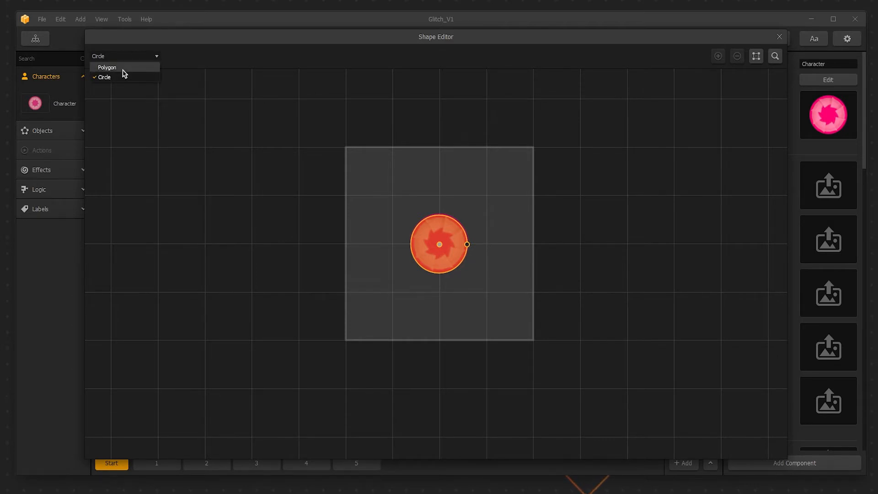
{"action": "left_click", "coordinate": [106, 67]}
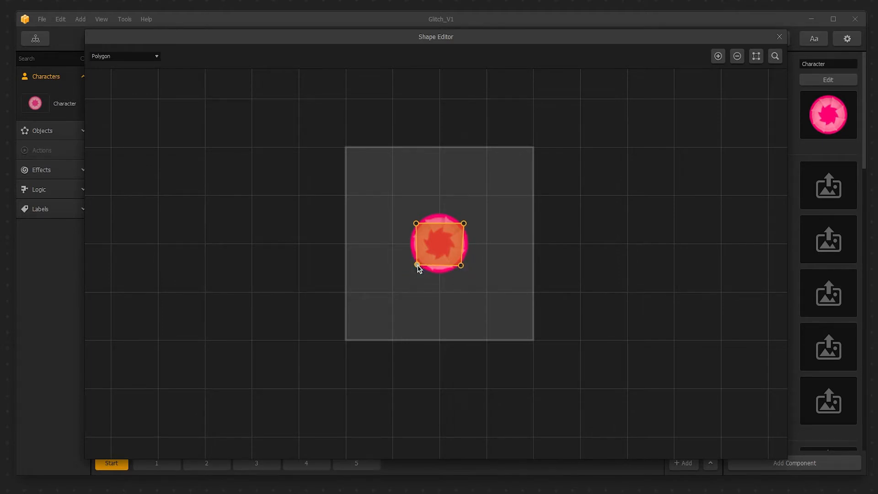
{"action": "mouse_move", "coordinate": [139, 64]}
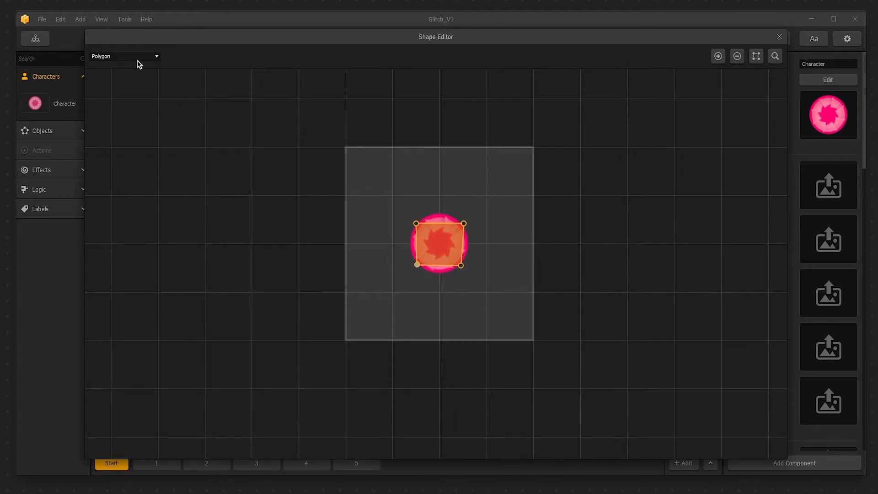
{"action": "left_click", "coordinate": [124, 56]}
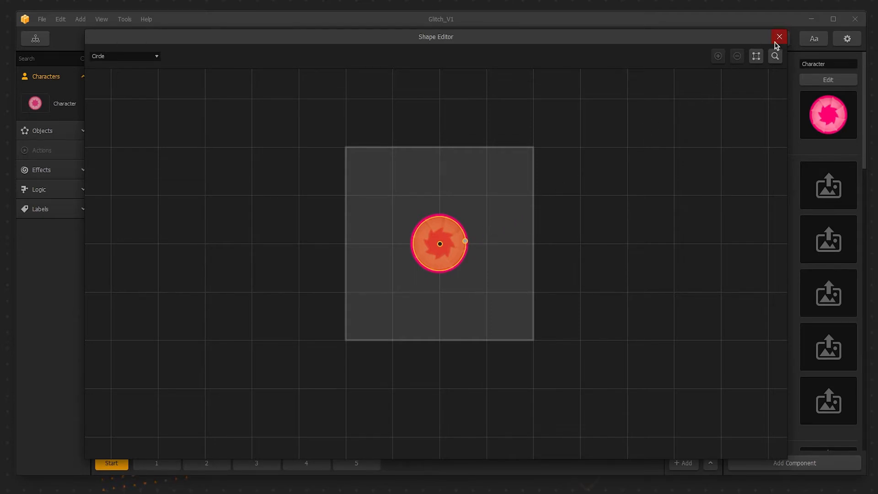
- Leave the Character's shape and edit the Platform object's square polygon collision shape
{"action": "left_click", "coordinate": [778, 37]}
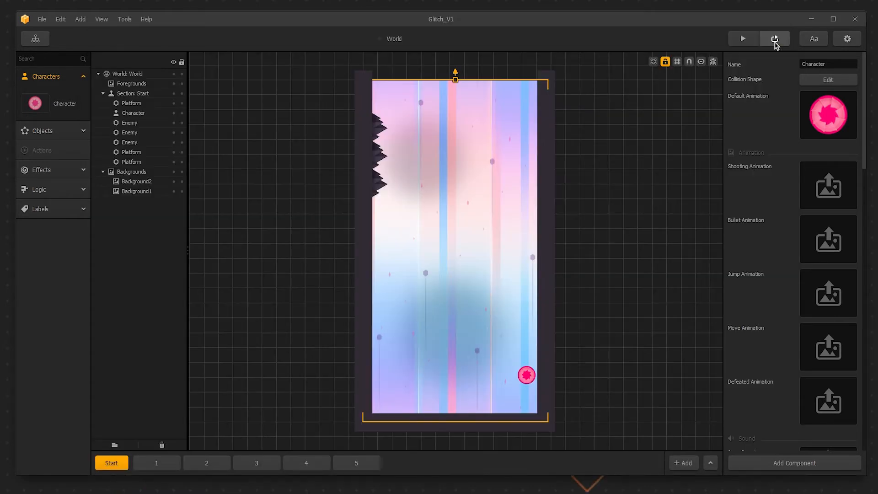
{"action": "left_click", "coordinate": [42, 131]}
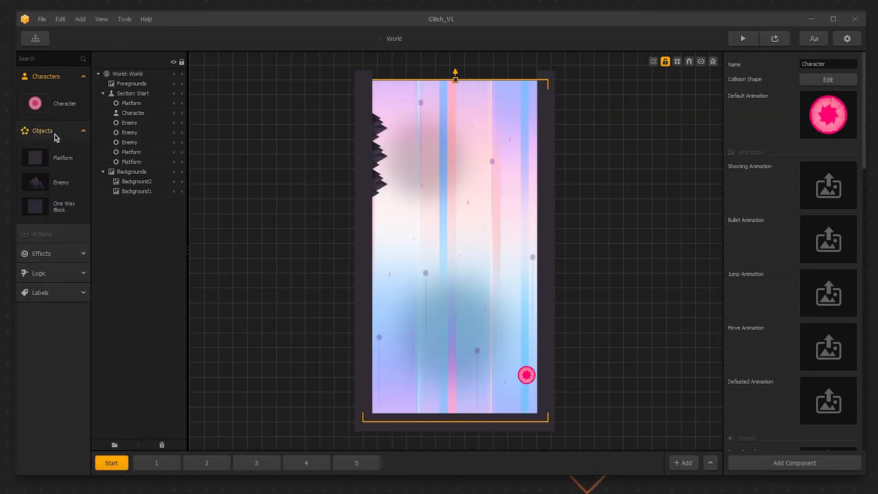
{"action": "left_click", "coordinate": [35, 157]}
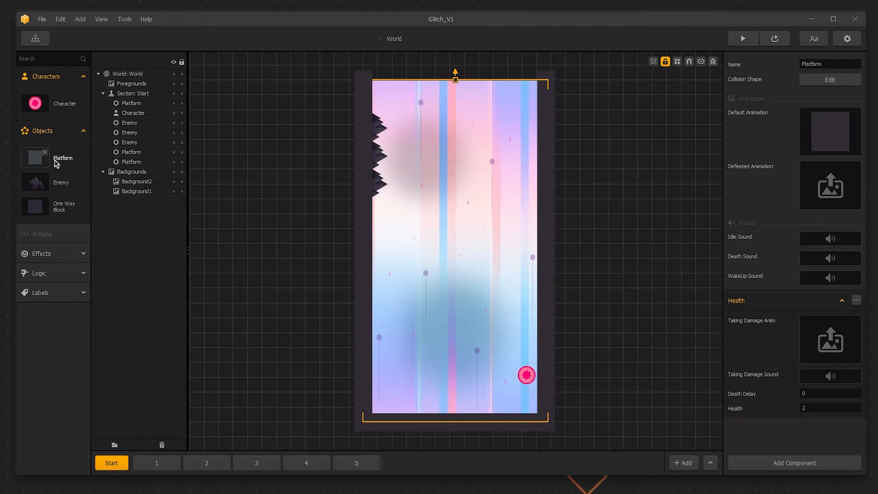
{"action": "mouse_move", "coordinate": [588, 276]}
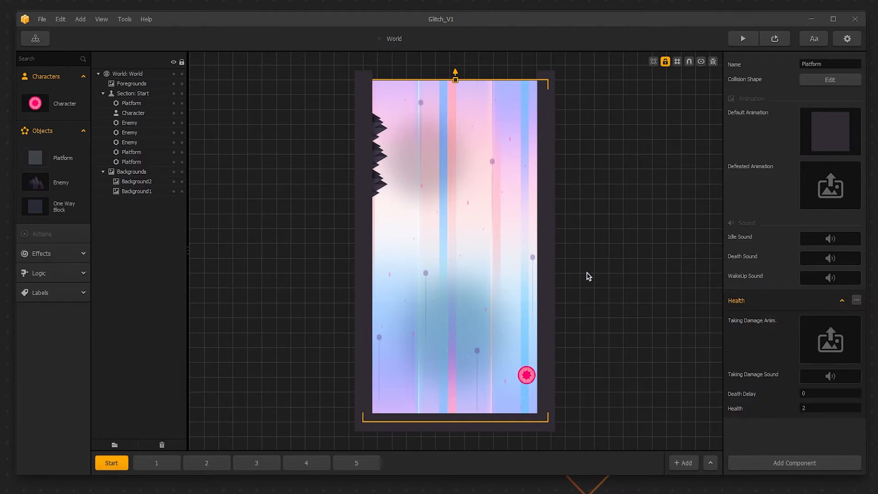
{"action": "mouse_move", "coordinate": [700, 183]}
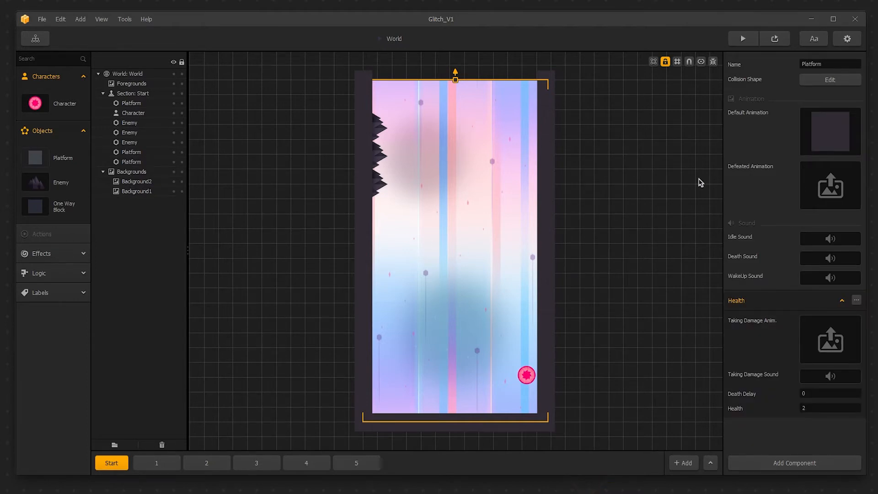
{"action": "left_click", "coordinate": [829, 78]}
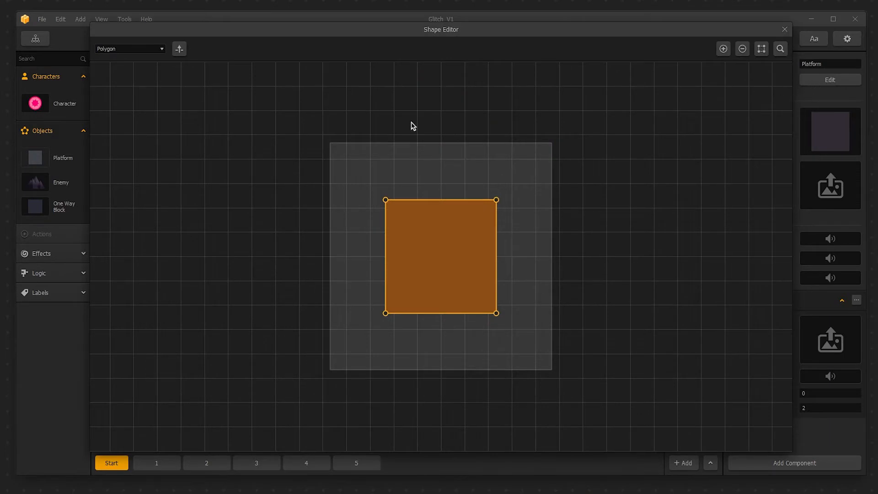
{"action": "mouse_move", "coordinate": [309, 137]}
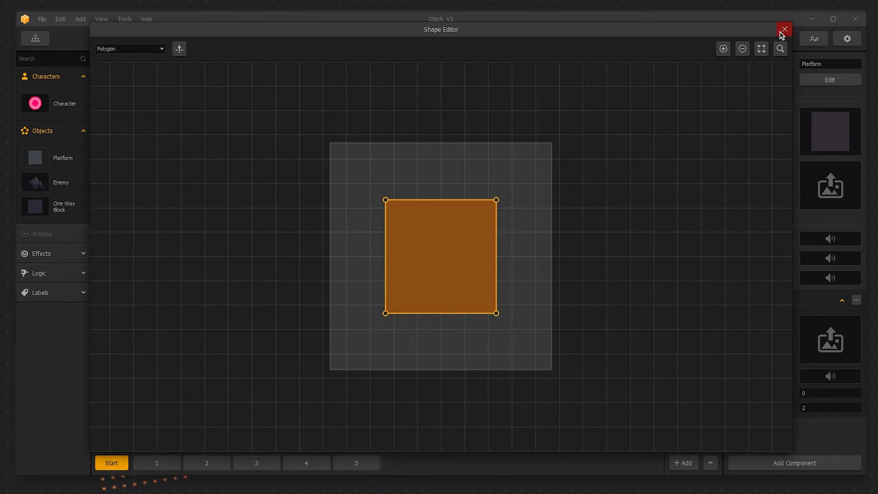
- Leave the Platform's shape and edit the Enemy object's triangular collision shape
{"action": "left_click", "coordinate": [783, 29]}
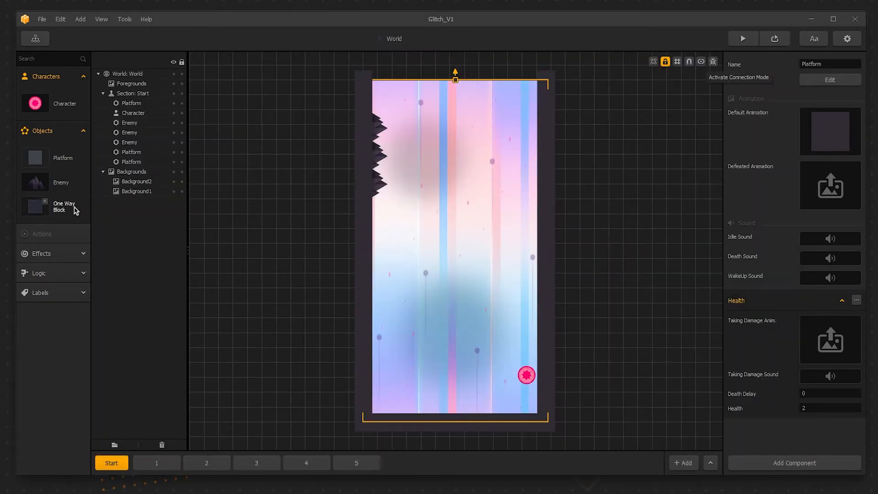
{"action": "left_click", "coordinate": [35, 181]}
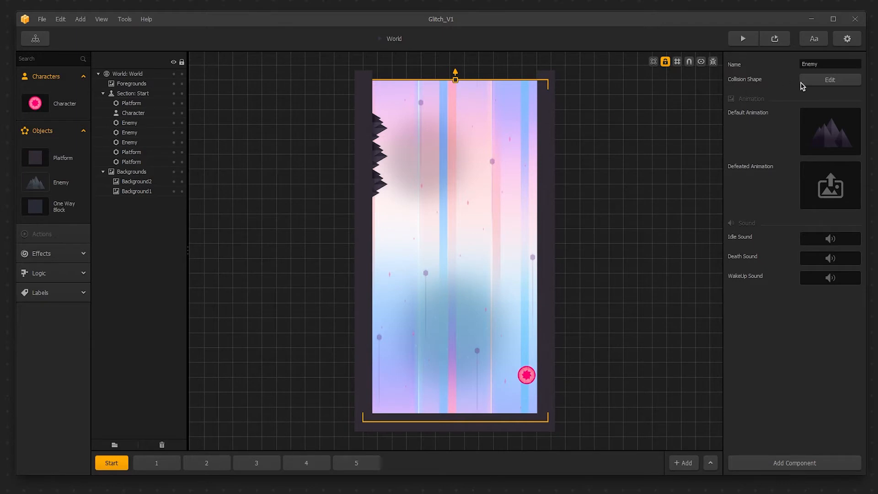
{"action": "left_click", "coordinate": [830, 79]}
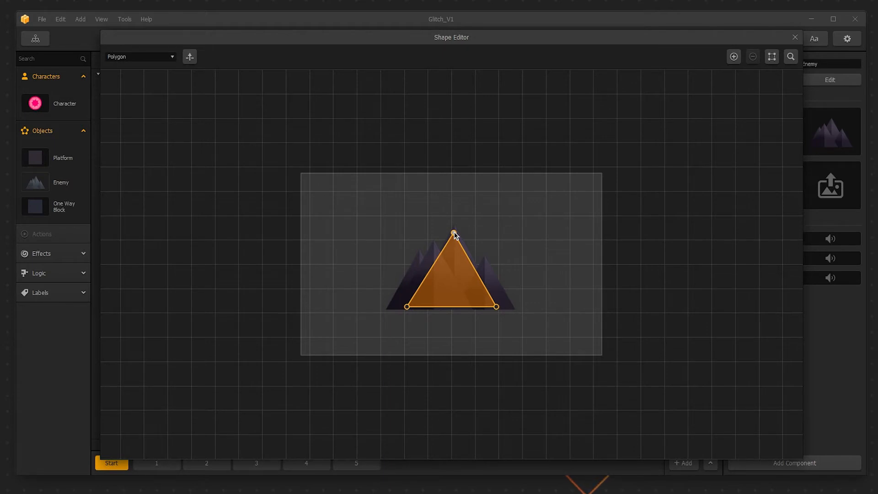
{"action": "mouse_move", "coordinate": [455, 287]}
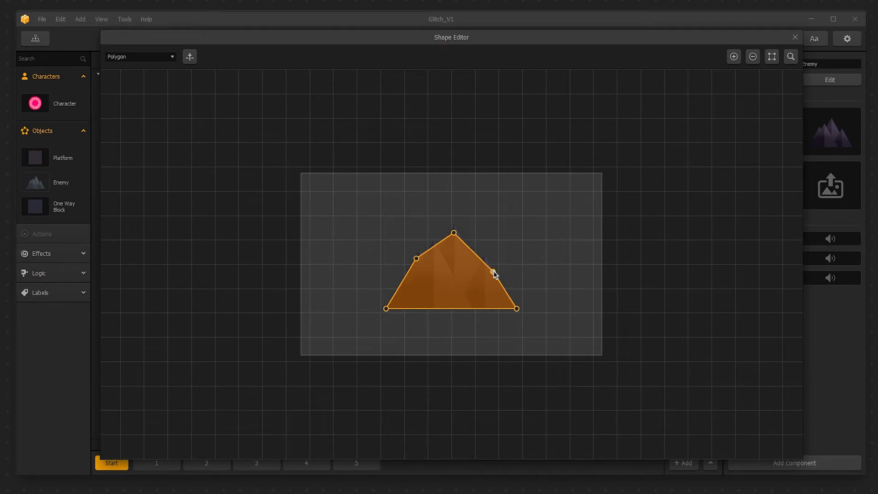
{"action": "mouse_move", "coordinate": [493, 272]}
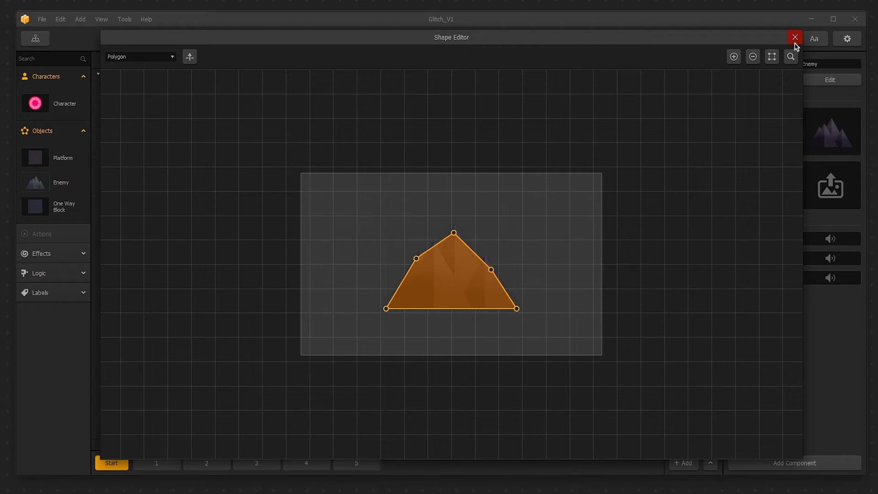
- Leave the Enemy's shape and edit the One Way Block's square polygon collision shape
{"action": "left_click", "coordinate": [794, 37]}
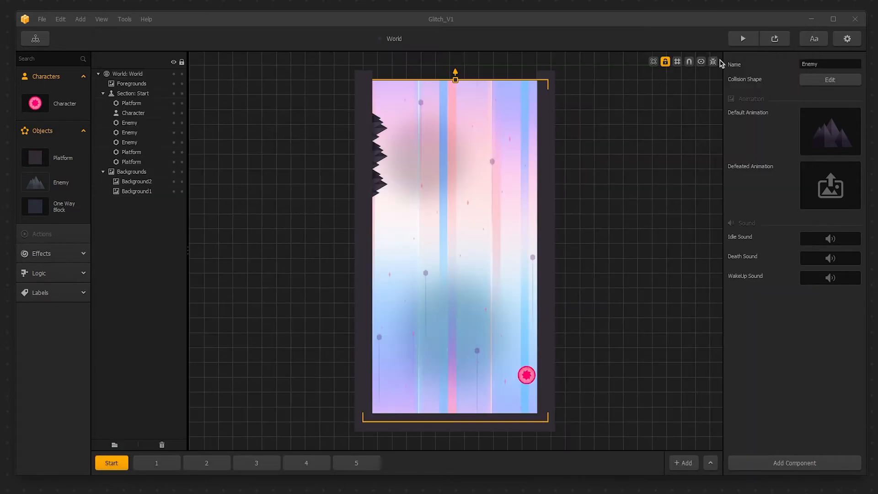
{"action": "mouse_move", "coordinate": [63, 211]}
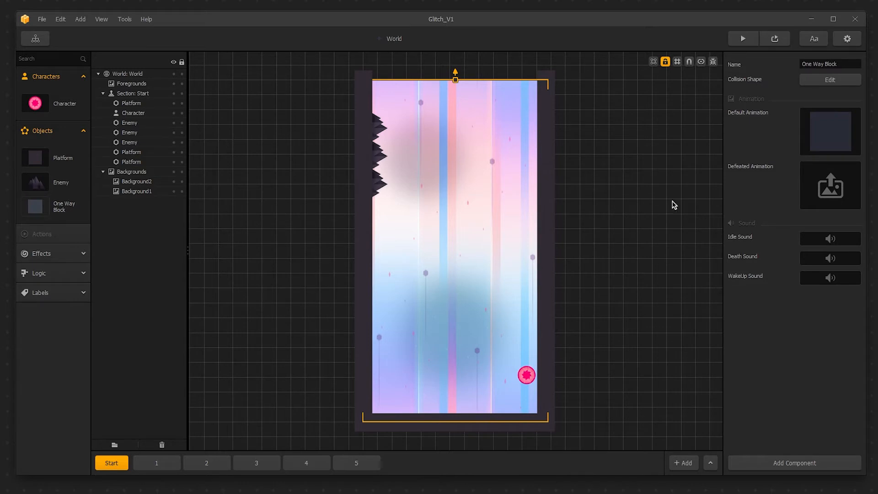
{"action": "mouse_move", "coordinate": [830, 131]}
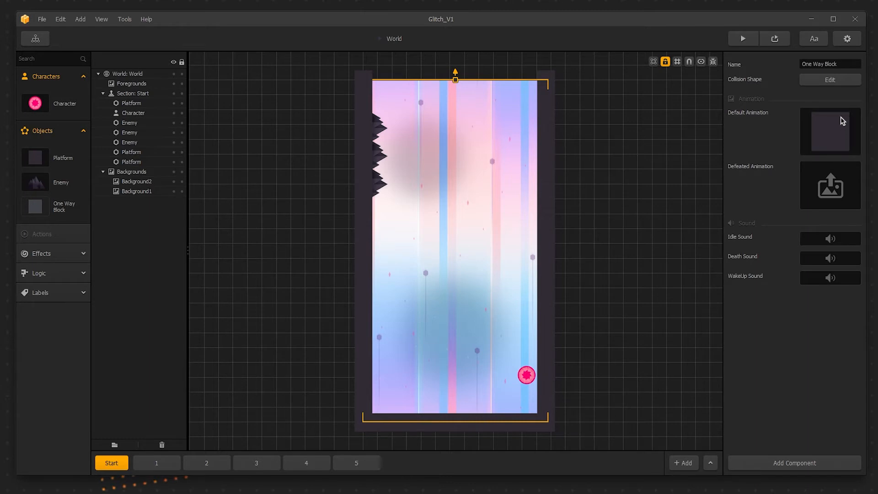
{"action": "mouse_move", "coordinate": [829, 79]}
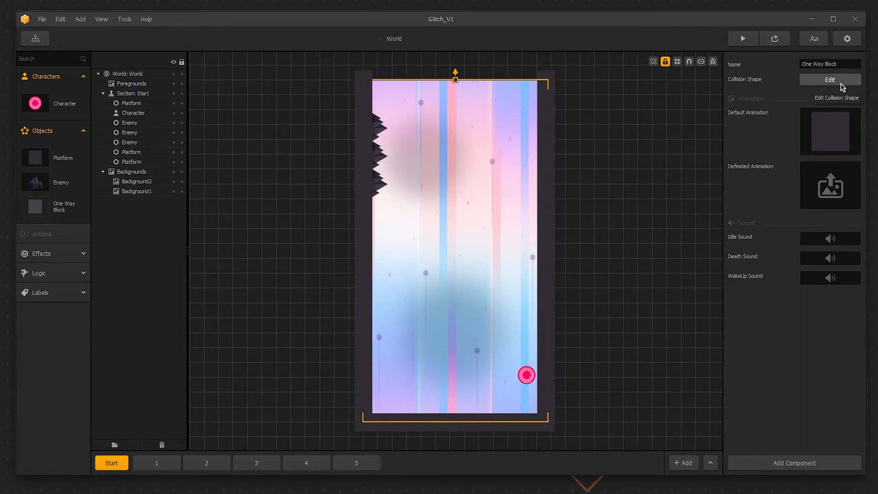
{"action": "left_click", "coordinate": [830, 79]}
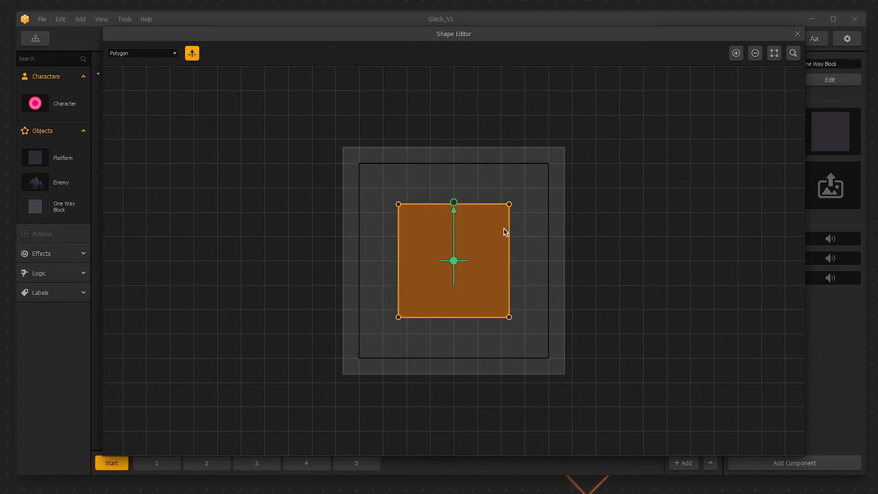
{"action": "mouse_move", "coordinate": [462, 240]}
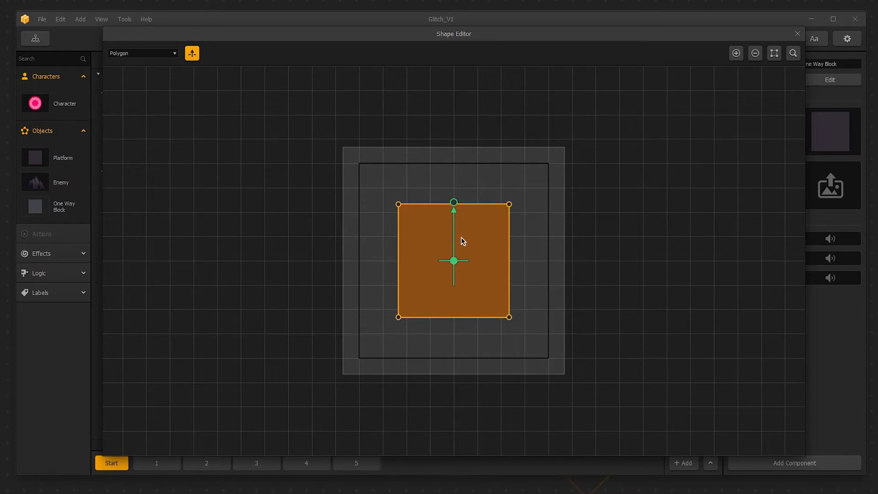
{"action": "mouse_move", "coordinate": [457, 256]}
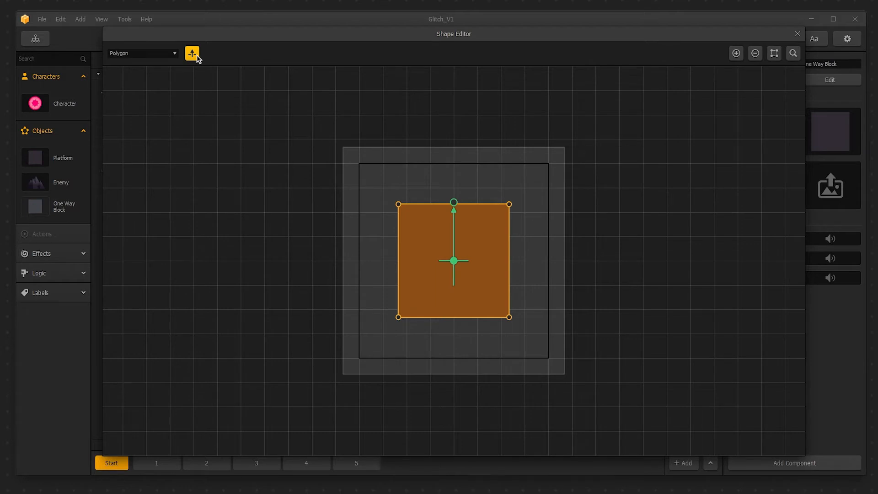
{"action": "left_click", "coordinate": [191, 53]}
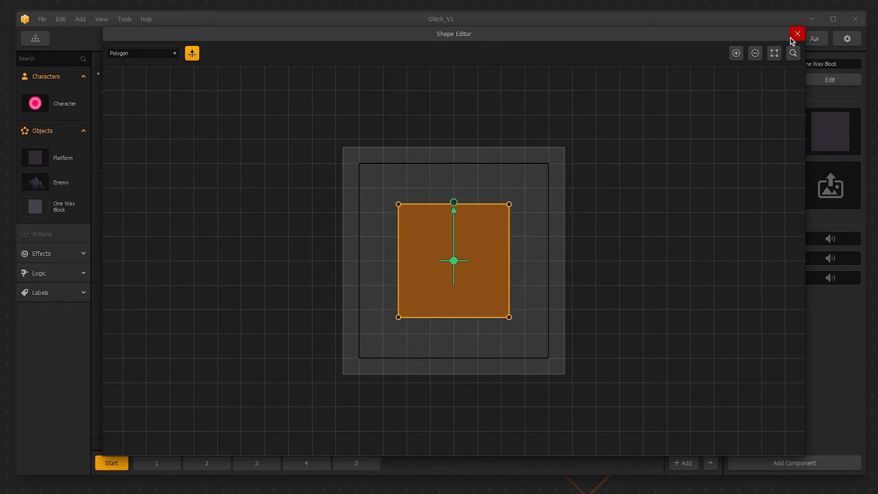
- Leave the Shape Editor and highlight every object's collision area in red across the level
{"action": "left_click", "coordinate": [797, 33]}
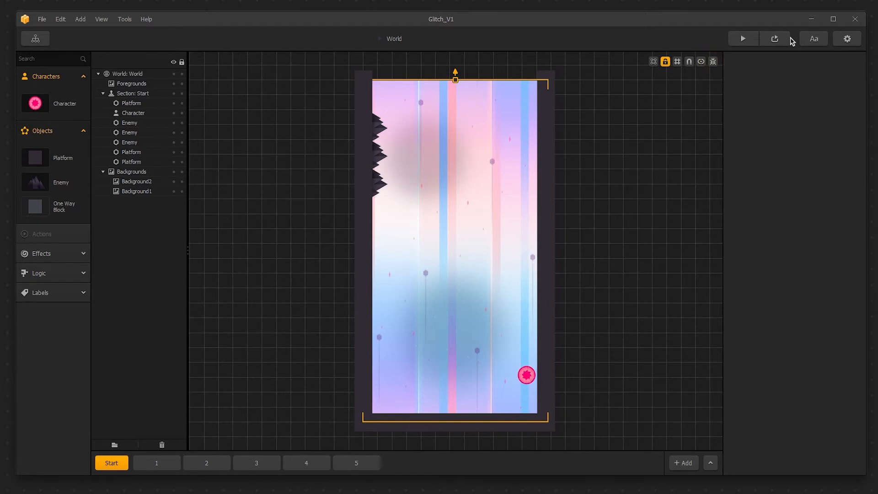
{"action": "mouse_move", "coordinate": [770, 47]}
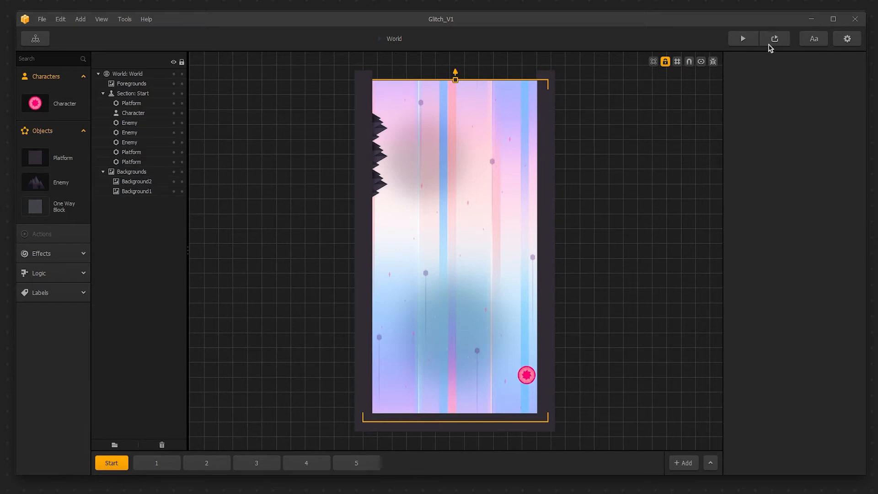
{"action": "left_click", "coordinate": [713, 61]}
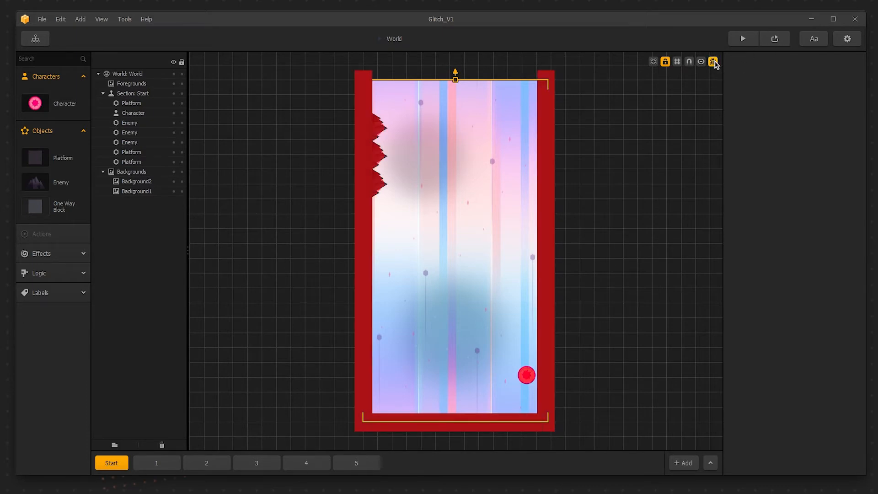
{"action": "mouse_move", "coordinate": [713, 61]}
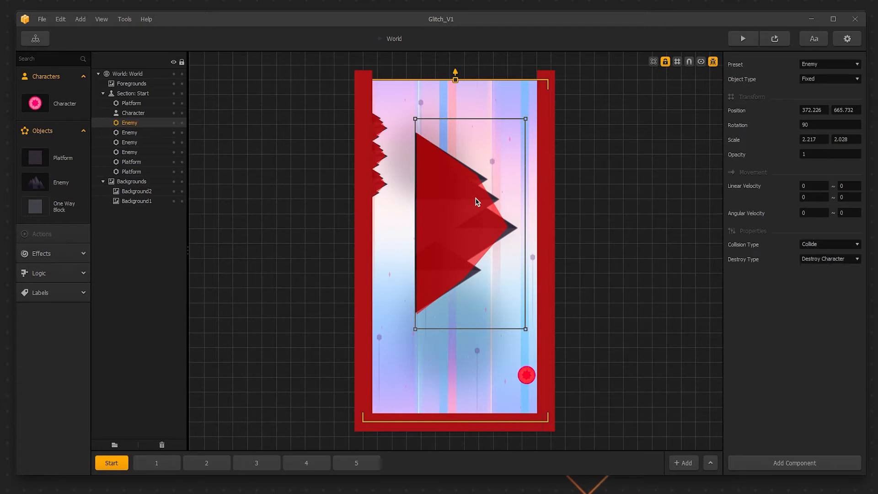
{"action": "mouse_move", "coordinate": [475, 201]}
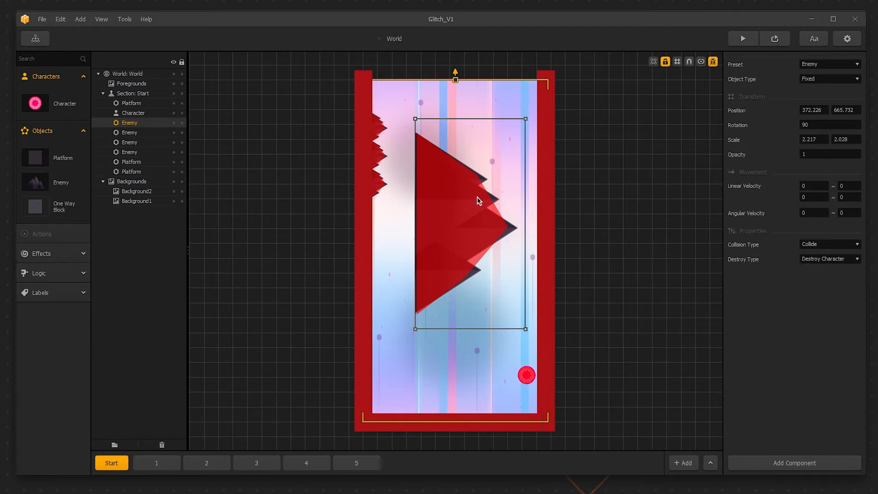
{"action": "mouse_move", "coordinate": [743, 38]}
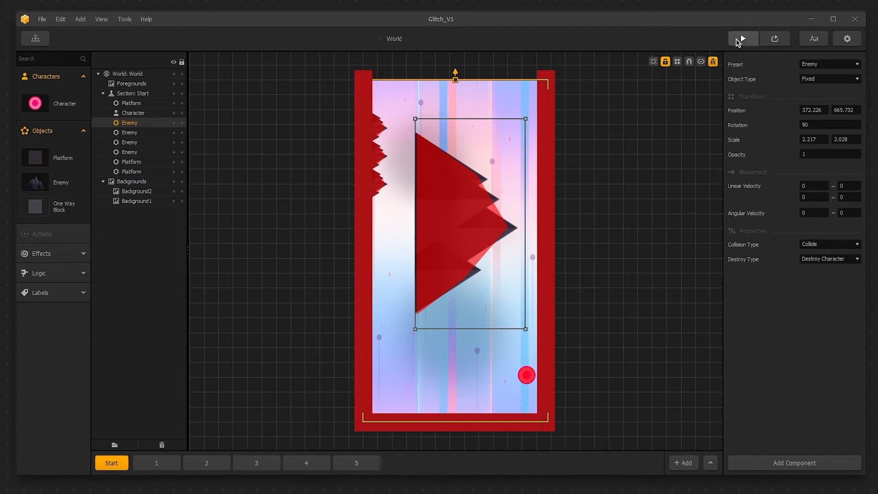
- Run the preview with the debug collision overlay on and start a game
{"action": "left_click", "coordinate": [741, 38]}
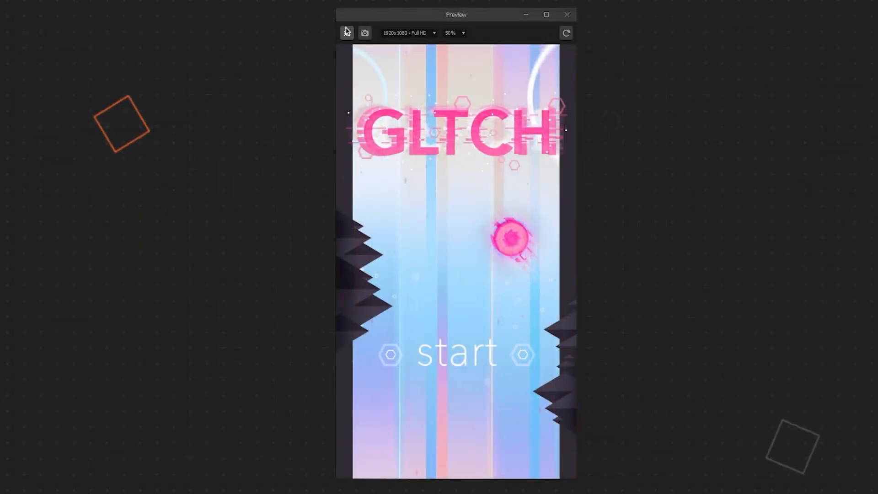
{"action": "left_click", "coordinate": [345, 33]}
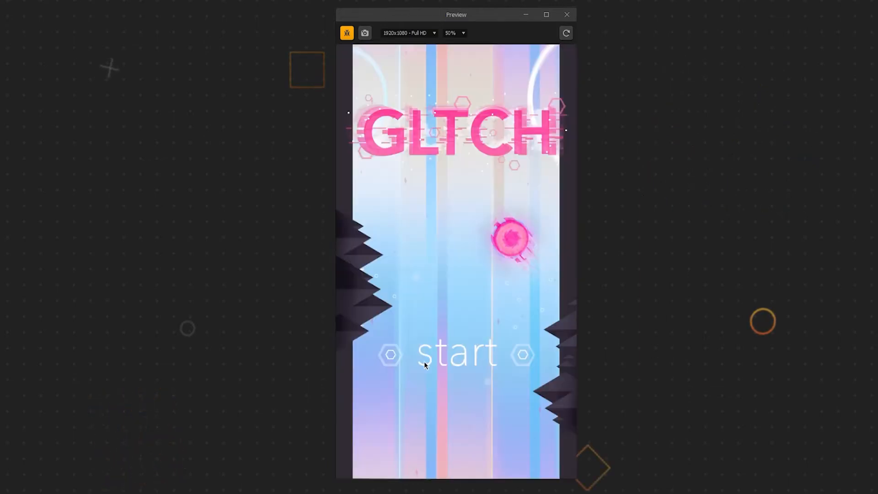
{"action": "left_click", "coordinate": [456, 353]}
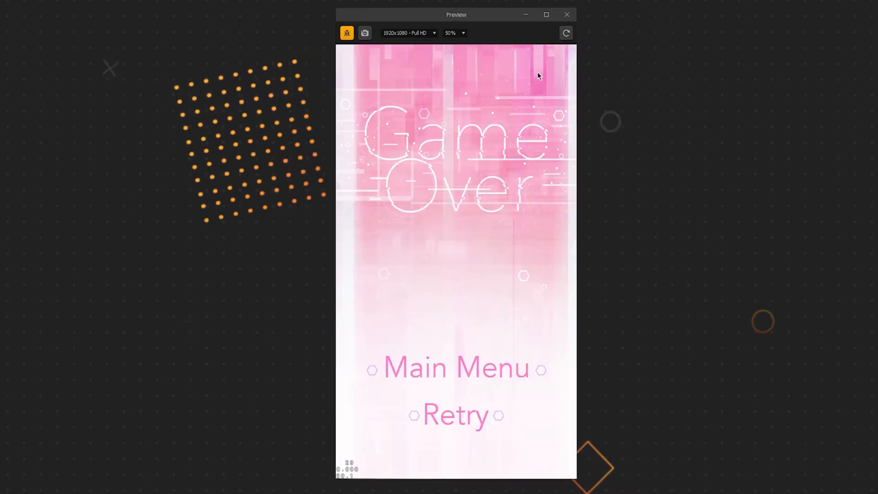
{"action": "left_click", "coordinate": [566, 14]}
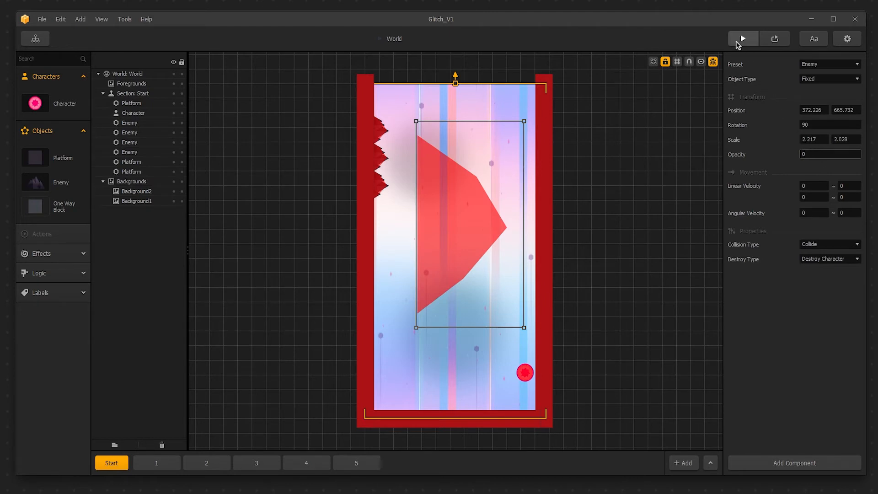
- Relaunch the preview with collision outlines, restart from the title screen and play again
{"action": "left_click", "coordinate": [741, 39]}
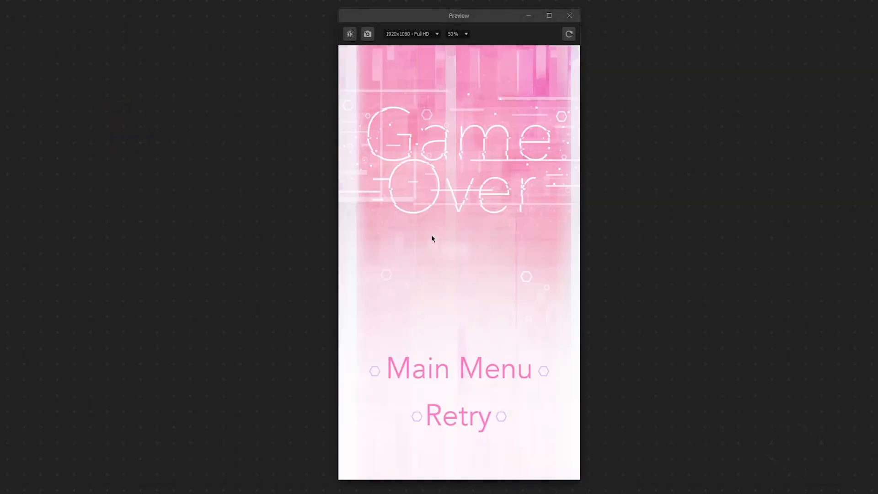
{"action": "left_click", "coordinate": [349, 33]}
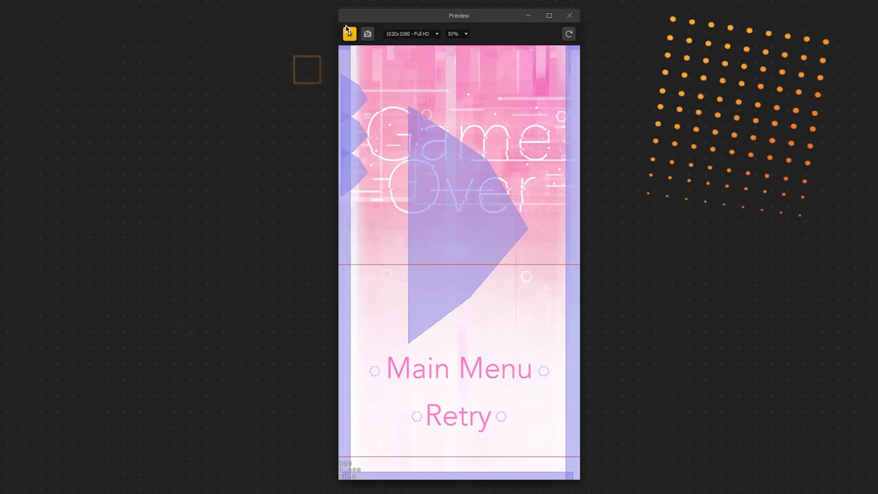
{"action": "left_click", "coordinate": [568, 34]}
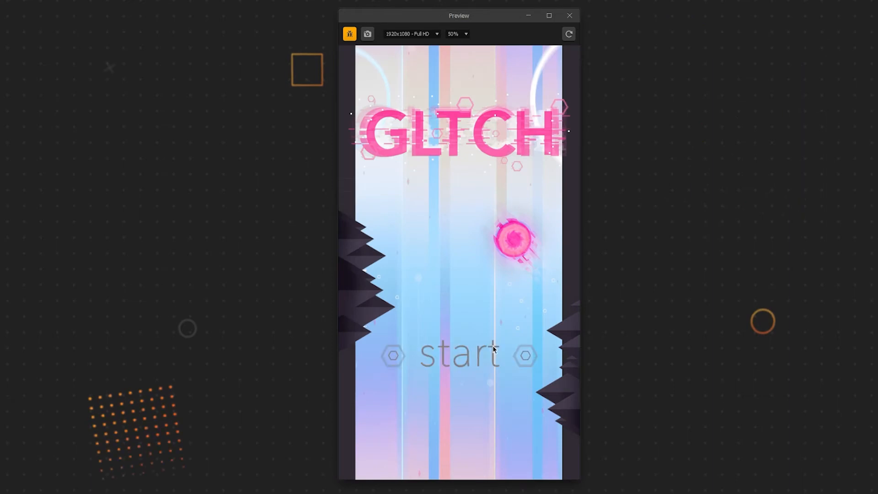
{"action": "left_click", "coordinate": [458, 355]}
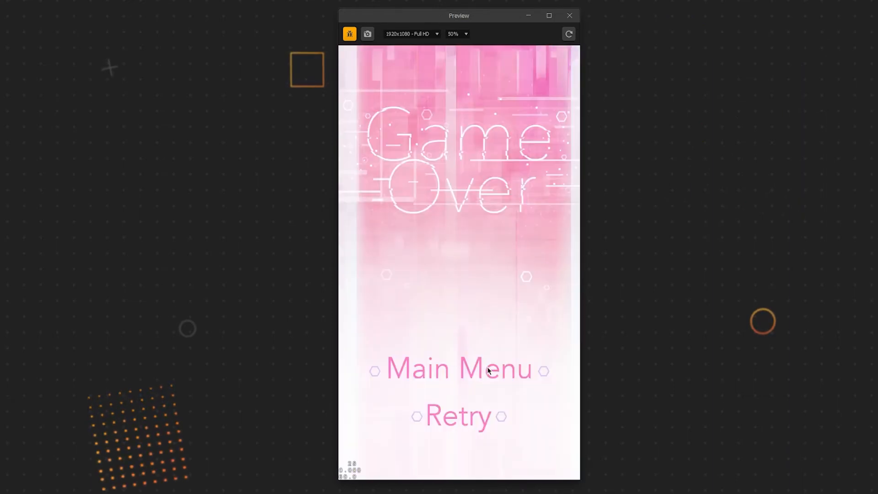
{"action": "left_click", "coordinate": [569, 16]}
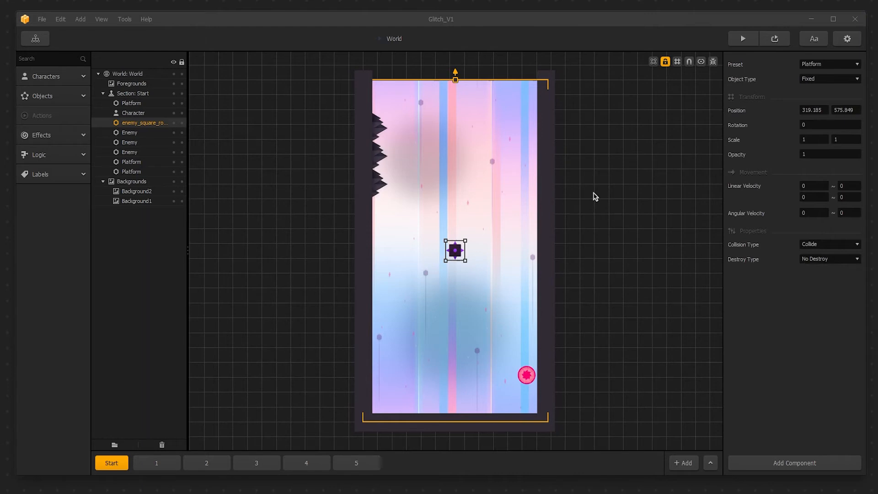
- Select the newly added rotating square enemy's asset settings under Objects
{"action": "left_click", "coordinate": [43, 96]}
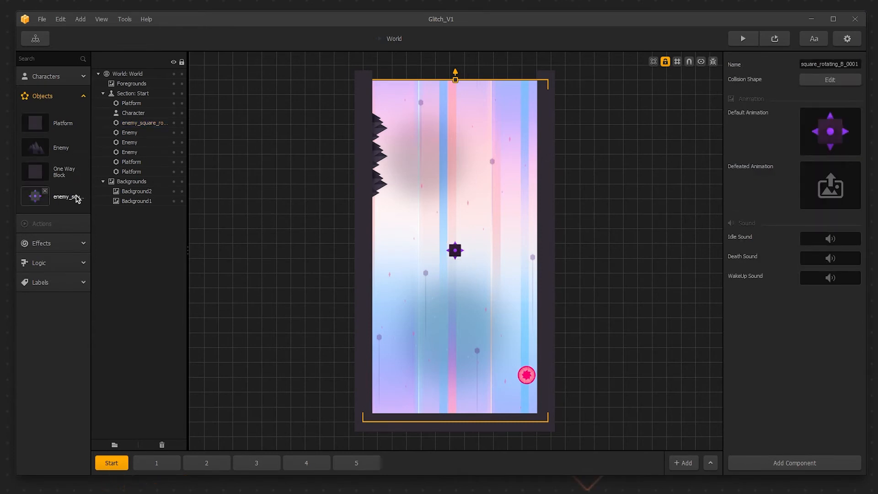
{"action": "mouse_move", "coordinate": [783, 87]}
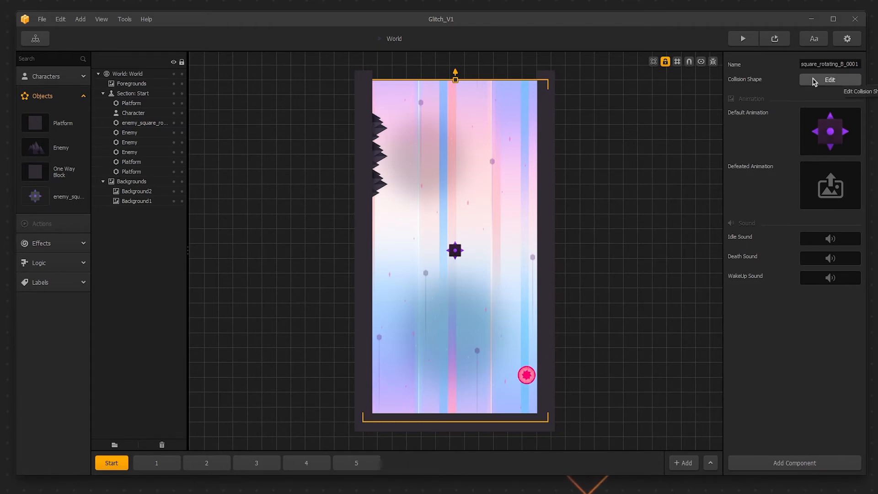
- Change the rotating square enemy's collision shape to Circle in the Shape Editor
{"action": "left_click", "coordinate": [829, 79]}
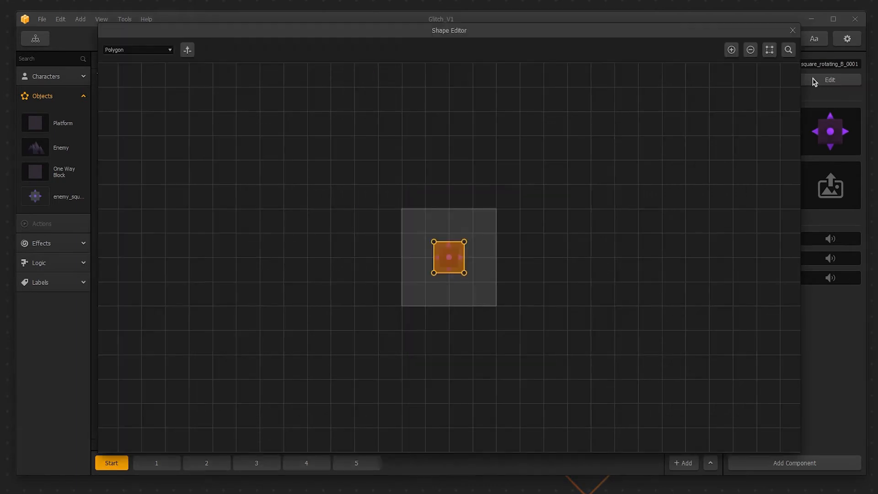
{"action": "left_click", "coordinate": [137, 49]}
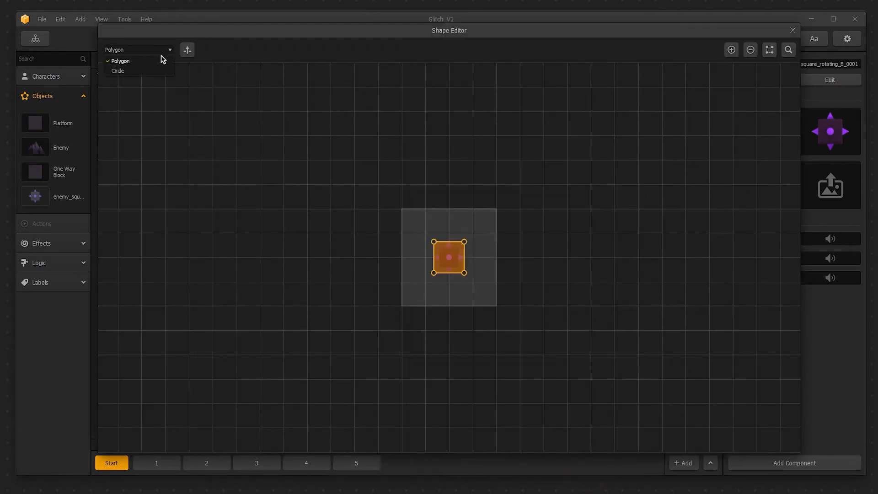
{"action": "left_click", "coordinate": [118, 71]}
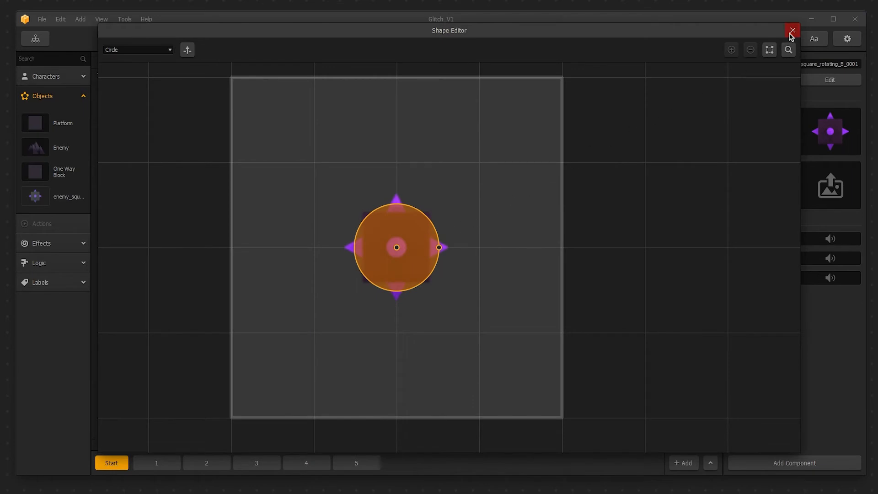
{"action": "left_click", "coordinate": [792, 31]}
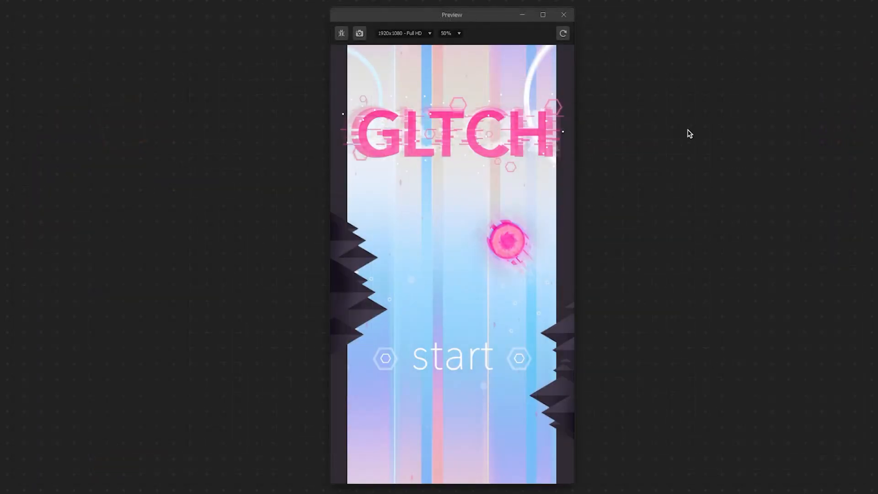
- Start the game in preview and steer the character past the mid-screen square enemy
{"action": "left_click", "coordinate": [452, 358]}
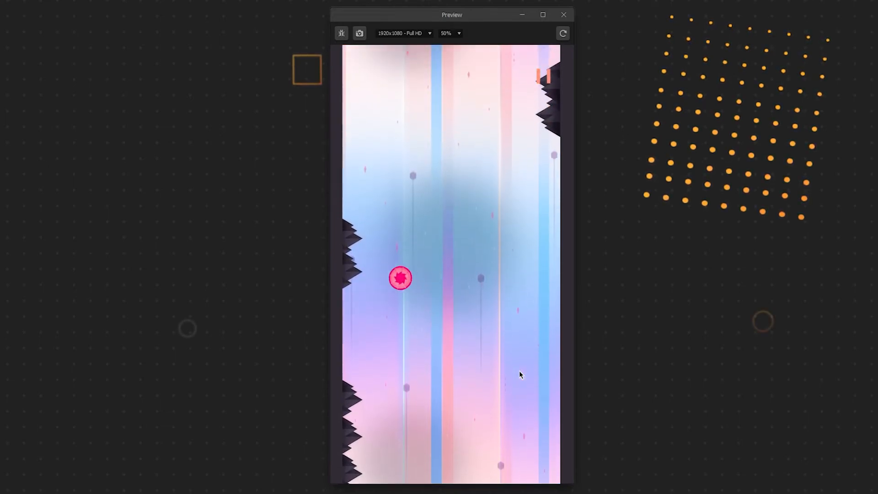
{"action": "left_click", "coordinate": [563, 14]}
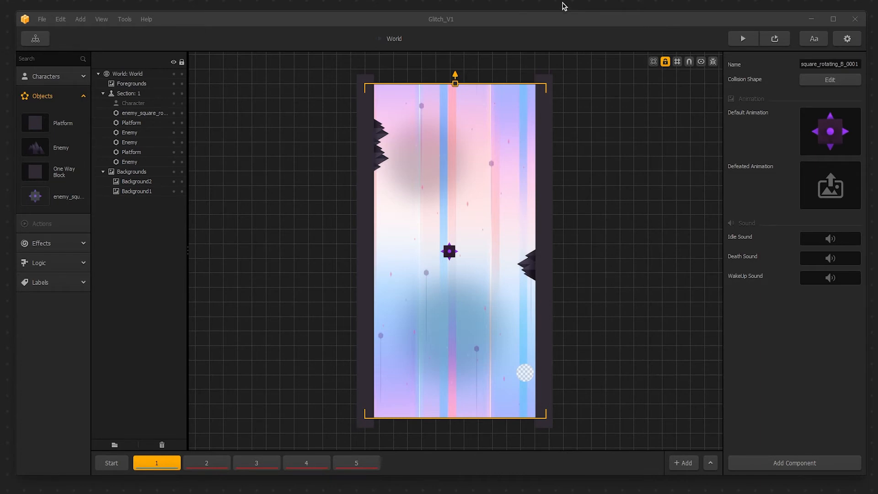
- Change the rotating square's preset from Platform to Enemy so it destroys the character
{"action": "left_click", "coordinate": [448, 250]}
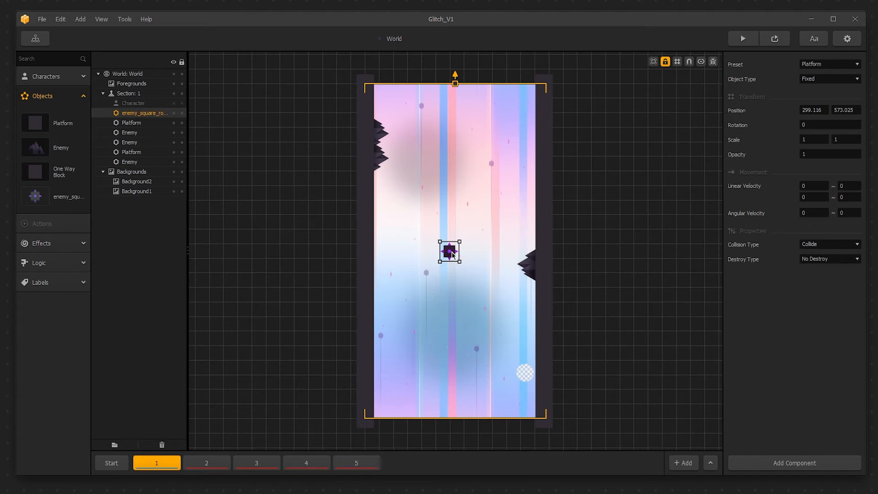
{"action": "mouse_move", "coordinate": [469, 248]}
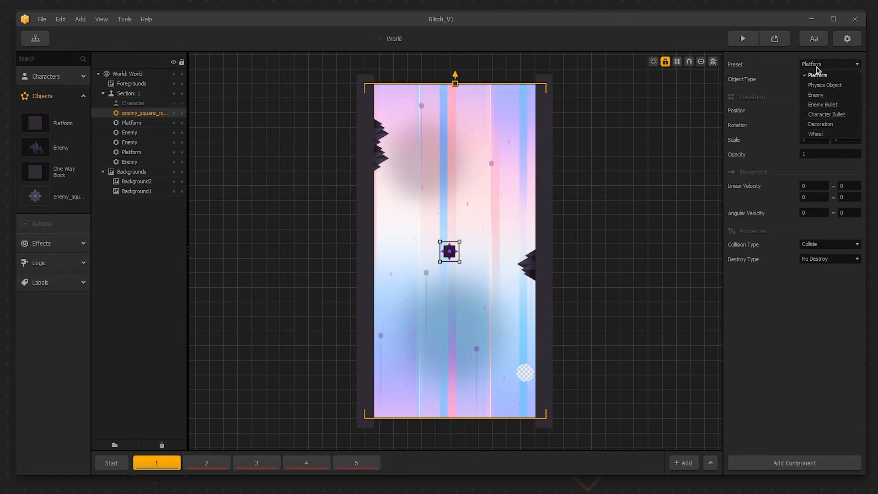
{"action": "mouse_move", "coordinate": [814, 94]}
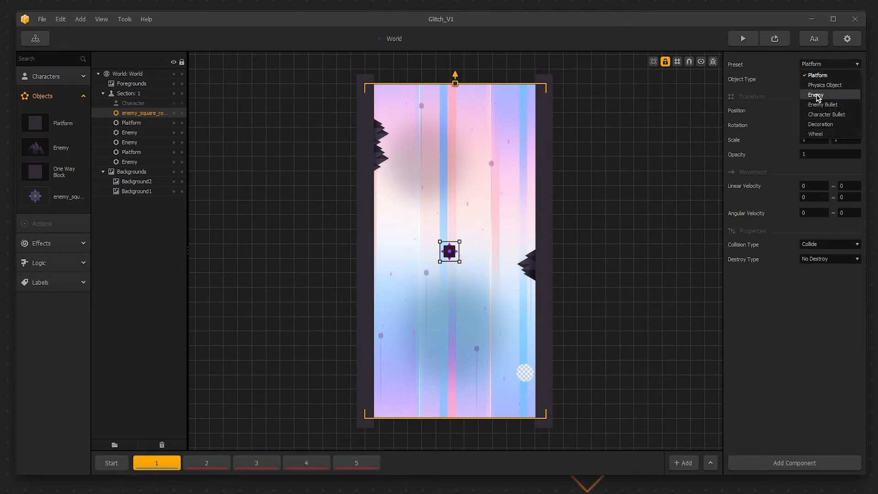
{"action": "left_click", "coordinate": [815, 94]}
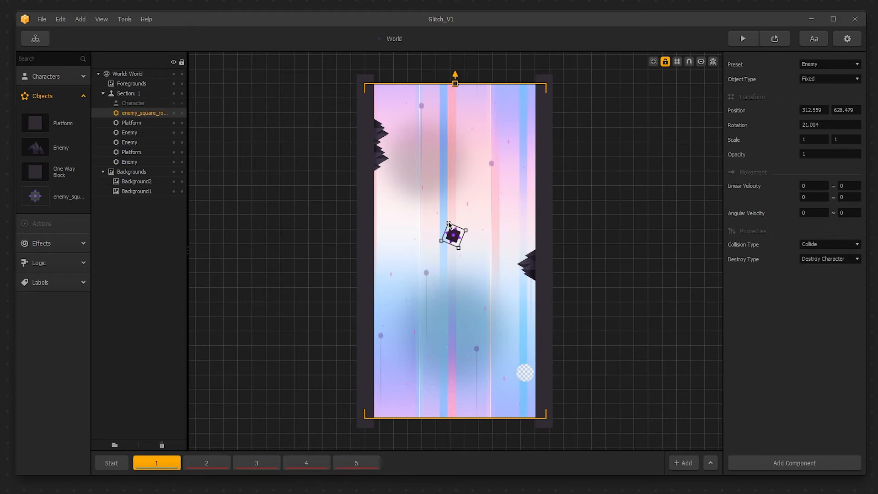
{"action": "mouse_move", "coordinate": [705, 160]}
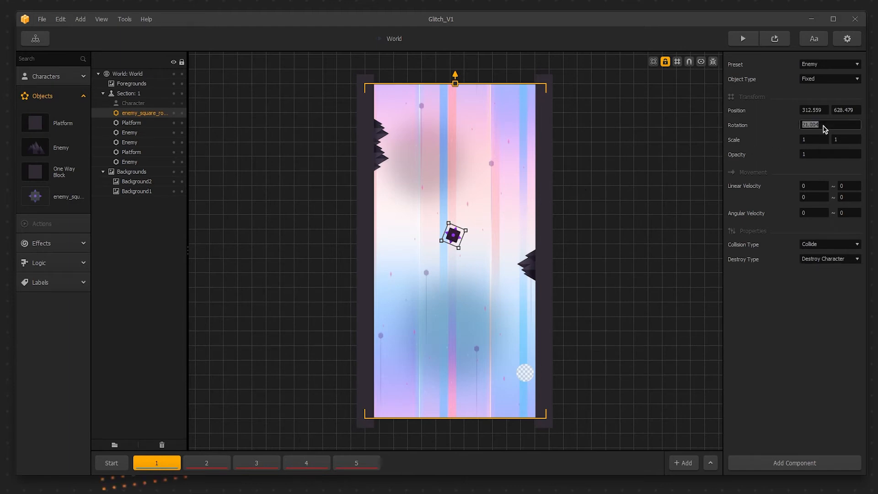
- Experiment with the enemy square's rotation, scale and opacity values (0.2 opacity tried)
{"action": "type", "text": "22"}
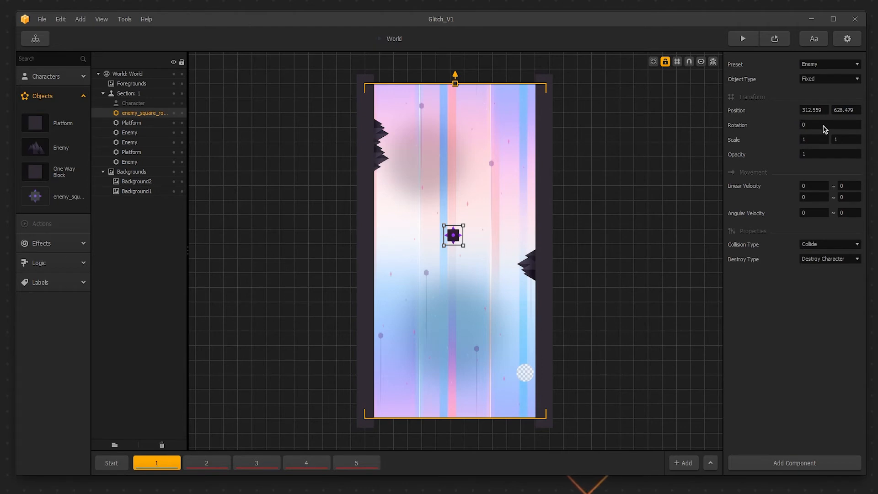
{"action": "mouse_move", "coordinate": [651, 177]}
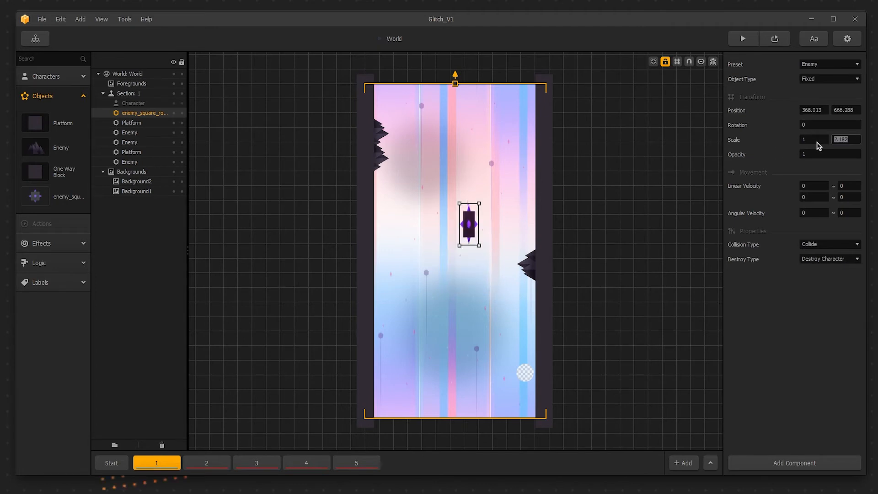
{"action": "type", "text": "1"}
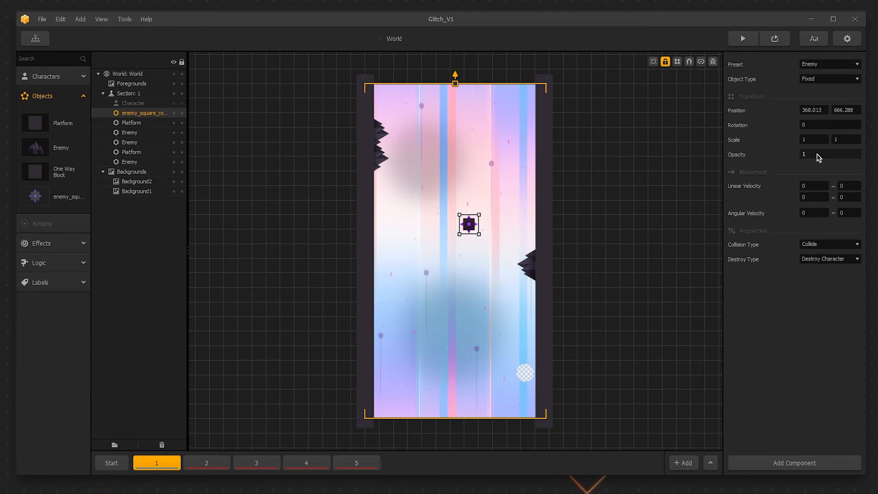
{"action": "left_click", "coordinate": [828, 154]}
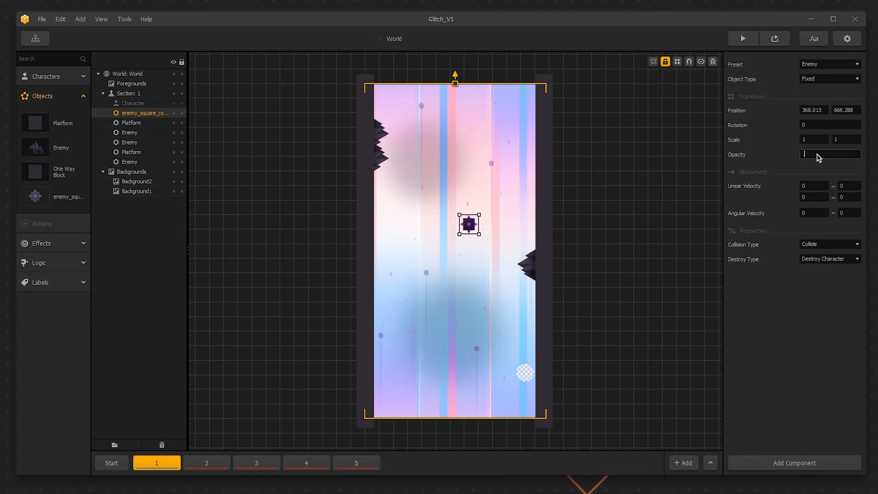
{"action": "type", "text": "0.2"}
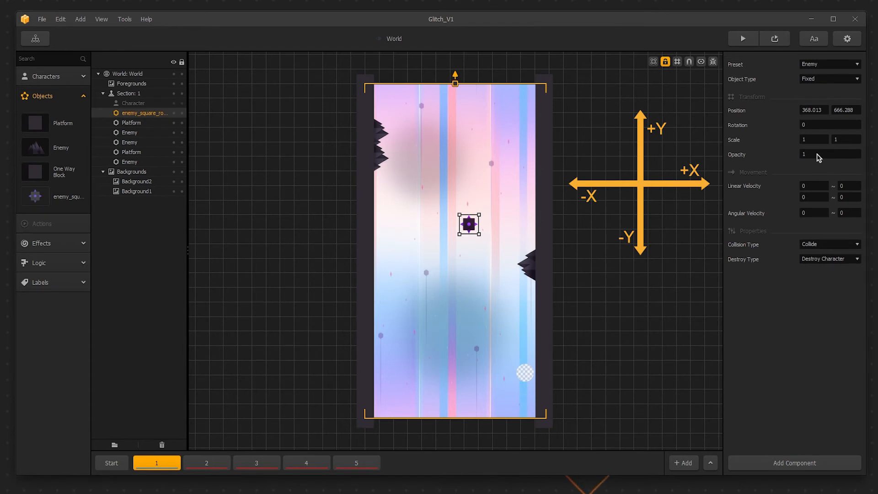
{"action": "left_click", "coordinate": [814, 186]}
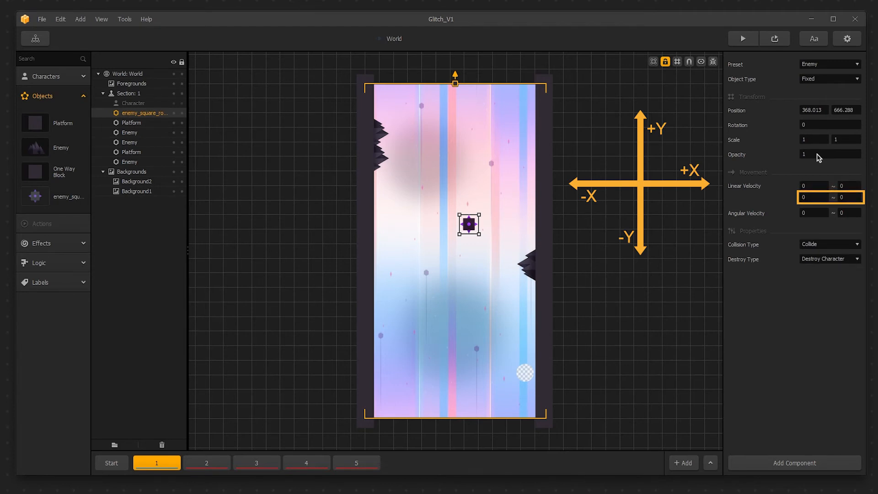
{"action": "left_click", "coordinate": [810, 186]}
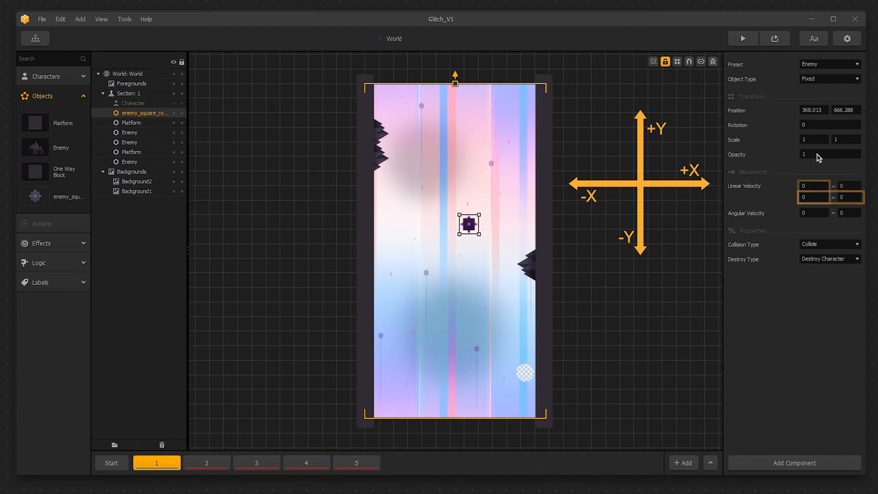
{"action": "left_click", "coordinate": [846, 191]}
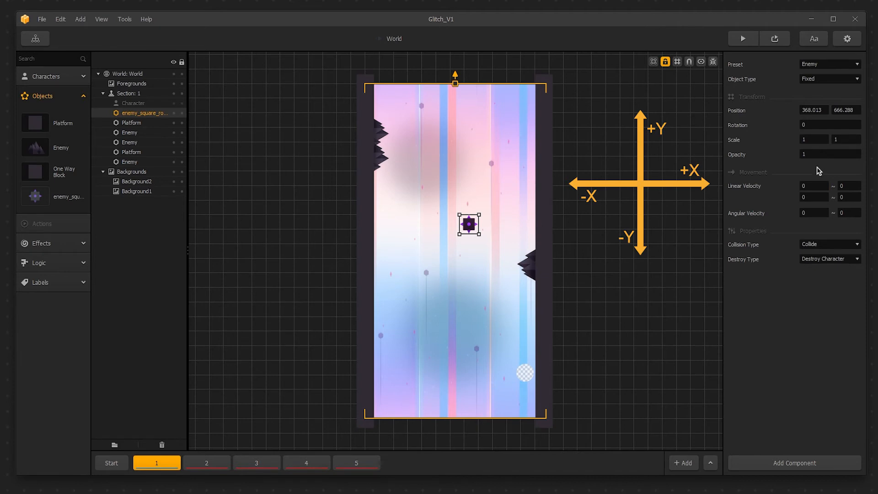
{"action": "left_click", "coordinate": [813, 185]}
{"action": "type", "text": "-3"}
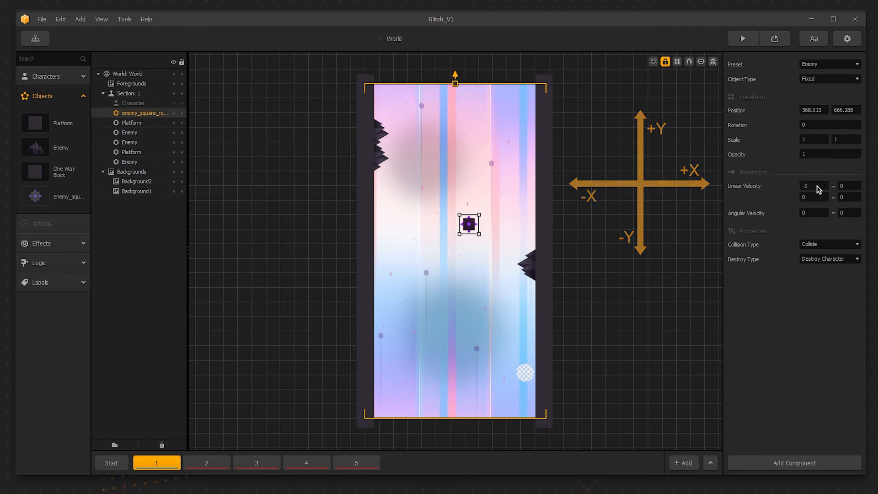
{"action": "left_click", "coordinate": [742, 39]}
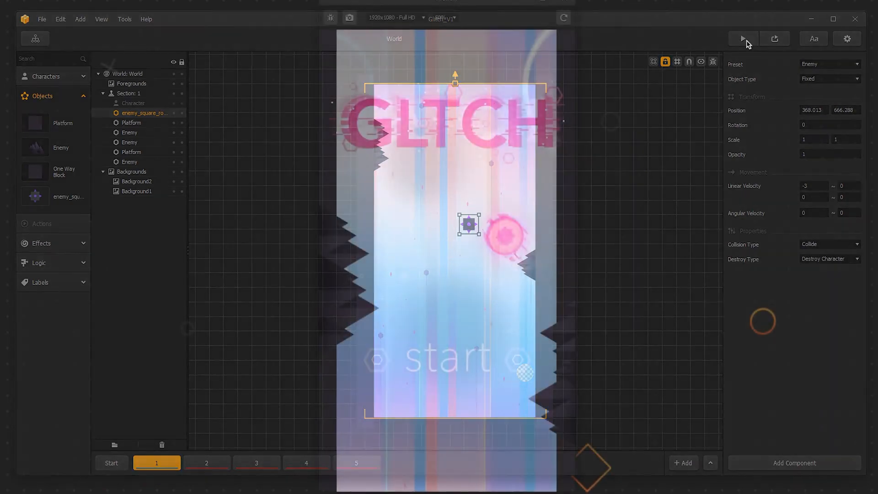
{"action": "left_click", "coordinate": [741, 38]}
{"action": "type", "text": "-3"}
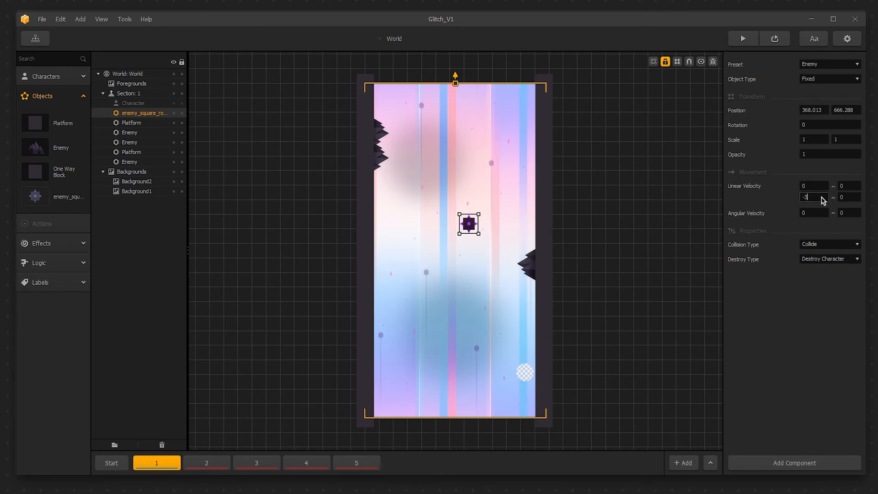
{"action": "left_click", "coordinate": [741, 38]}
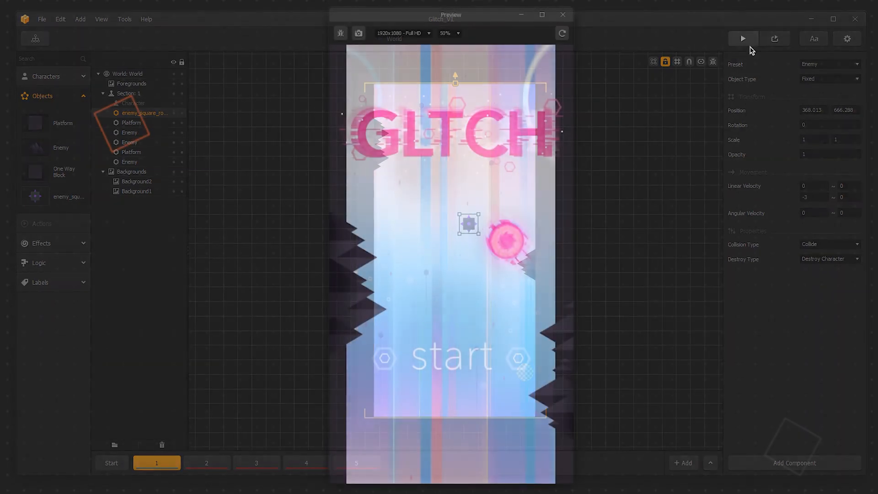
{"action": "left_click", "coordinate": [742, 38]}
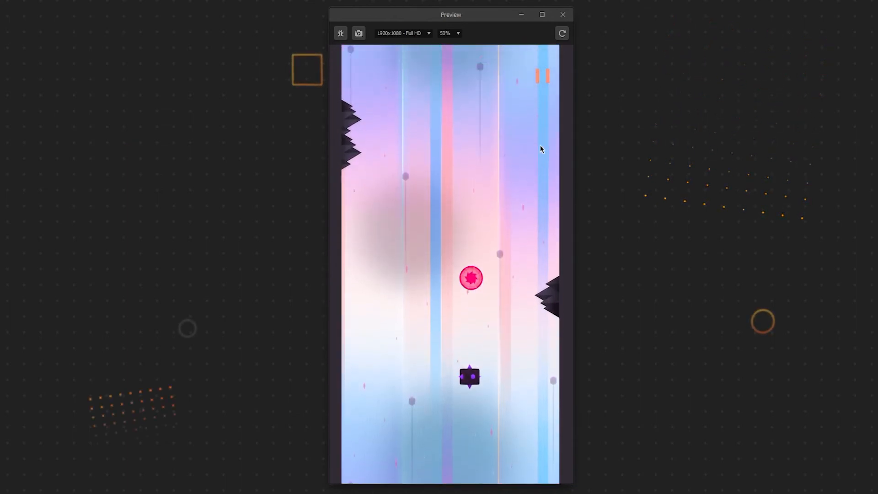
{"action": "left_click", "coordinate": [562, 14]}
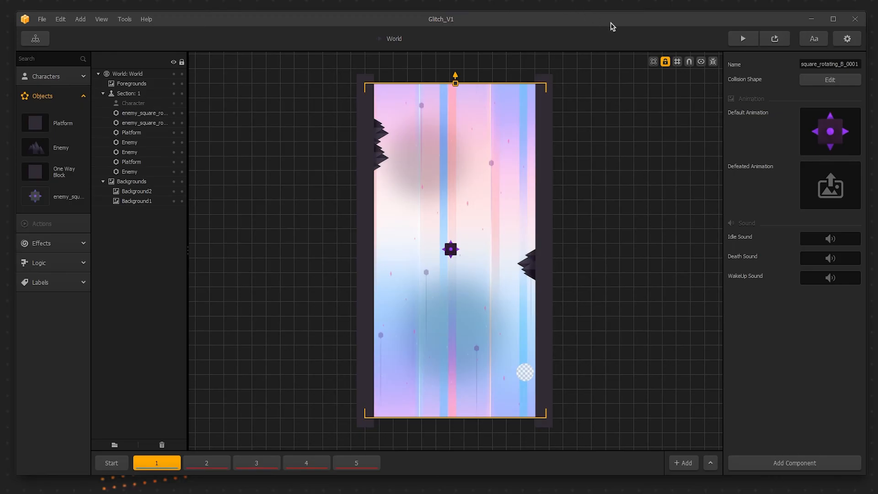
{"action": "left_click", "coordinate": [830, 130]}
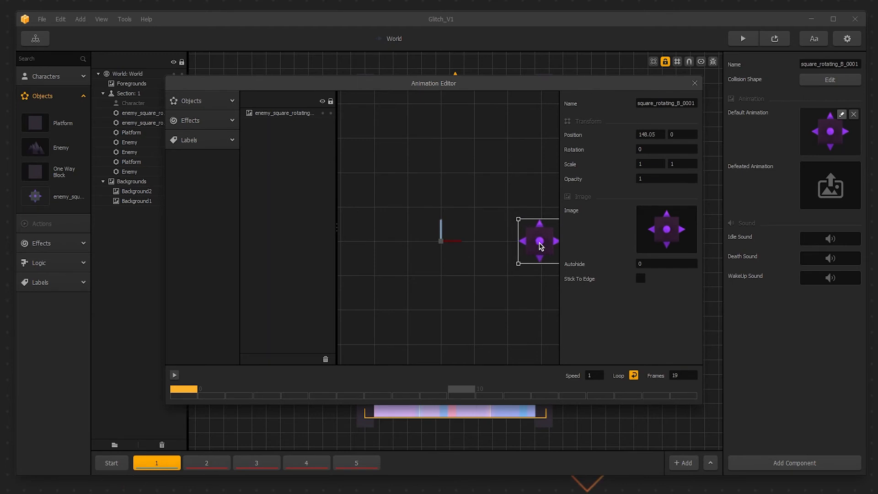
{"action": "left_click", "coordinate": [694, 83]}
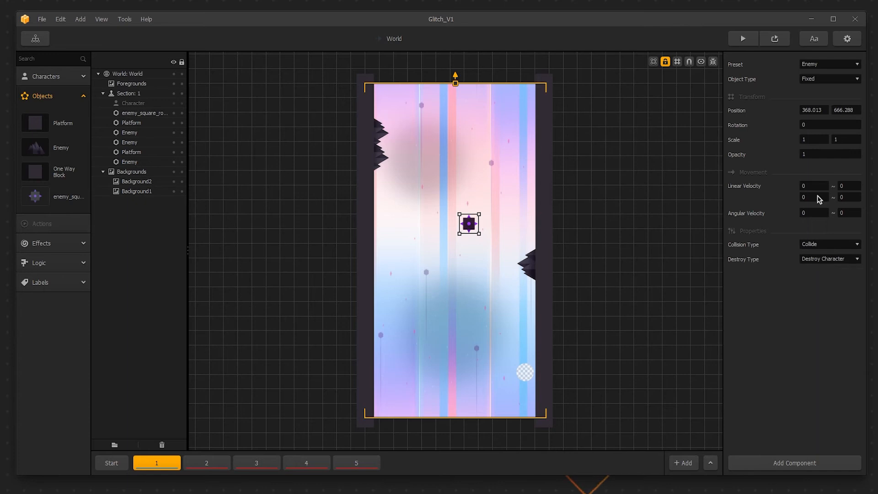
{"action": "mouse_move", "coordinate": [777, 217]}
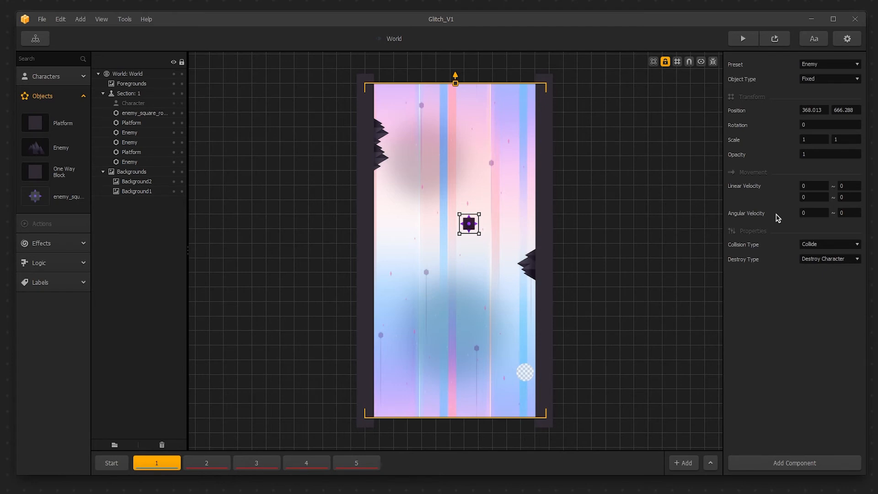
- Try angular velocity 100 then 2 in preview, leaving the square with no spin
{"action": "left_click", "coordinate": [813, 213]}
{"action": "type", "text": "100"}
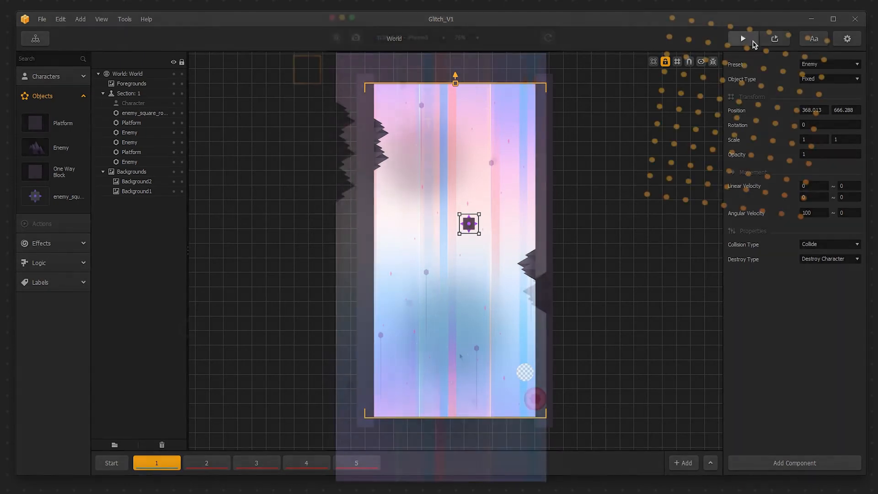
{"action": "left_click", "coordinate": [743, 38]}
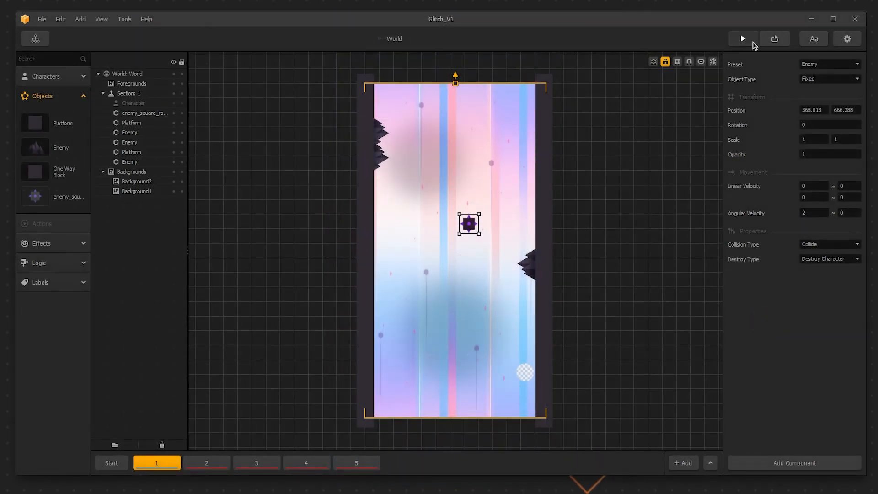
{"action": "left_click", "coordinate": [742, 39]}
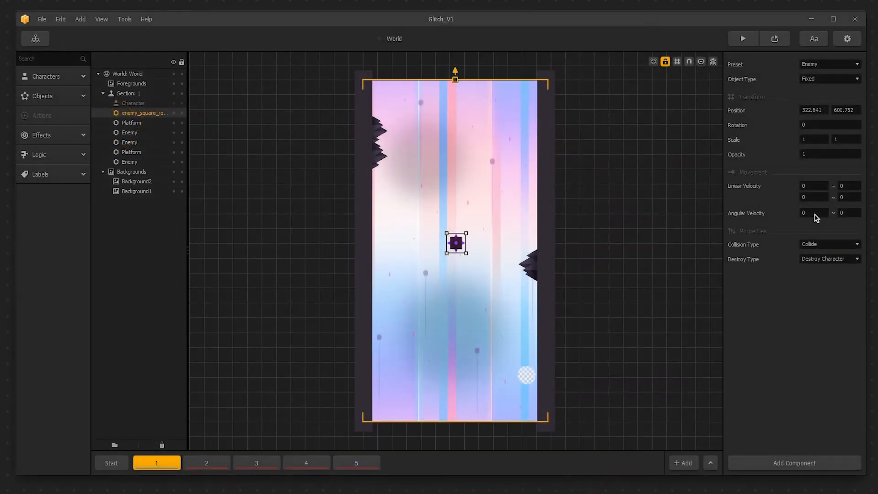
- Set the square's maximum horizontal linear velocity to 10, keeping the minimum at 0
{"action": "left_click", "coordinate": [846, 190]}
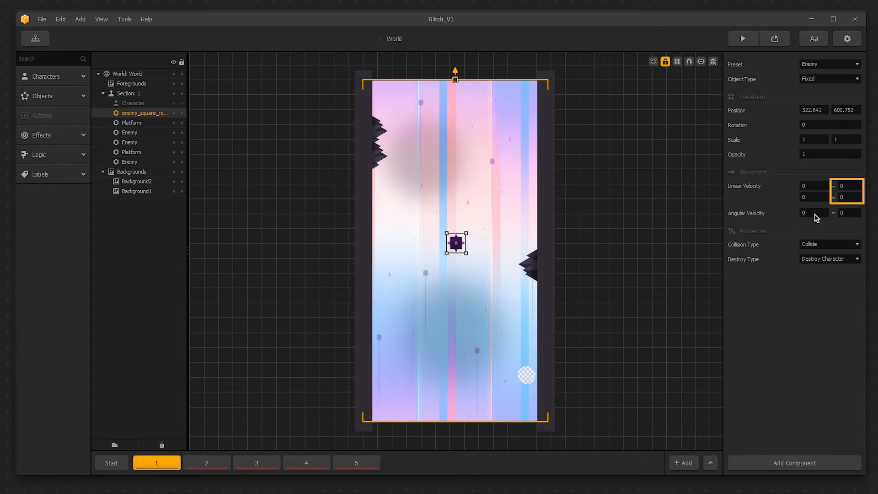
{"action": "left_click", "coordinate": [813, 185]}
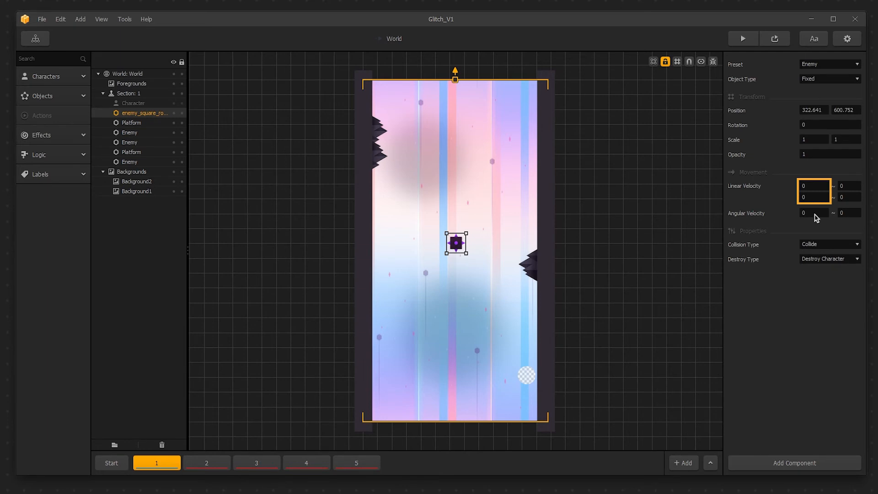
{"action": "left_click", "coordinate": [847, 185]}
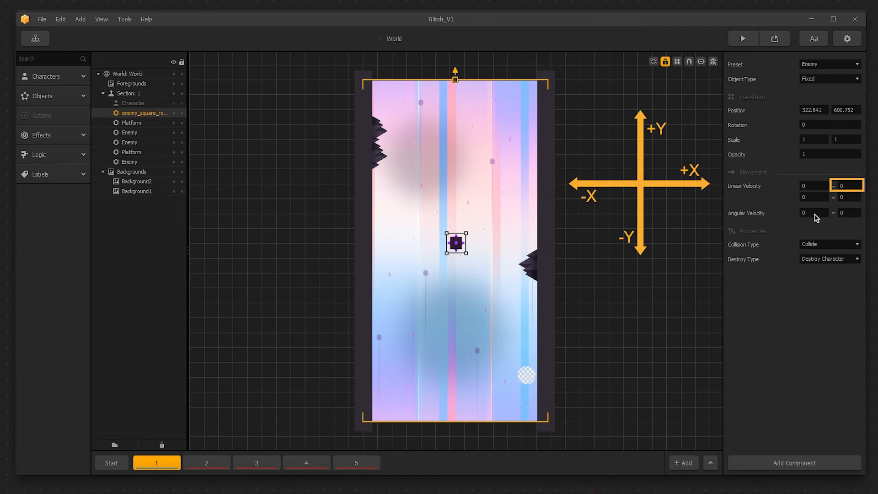
{"action": "mouse_move", "coordinate": [829, 191]}
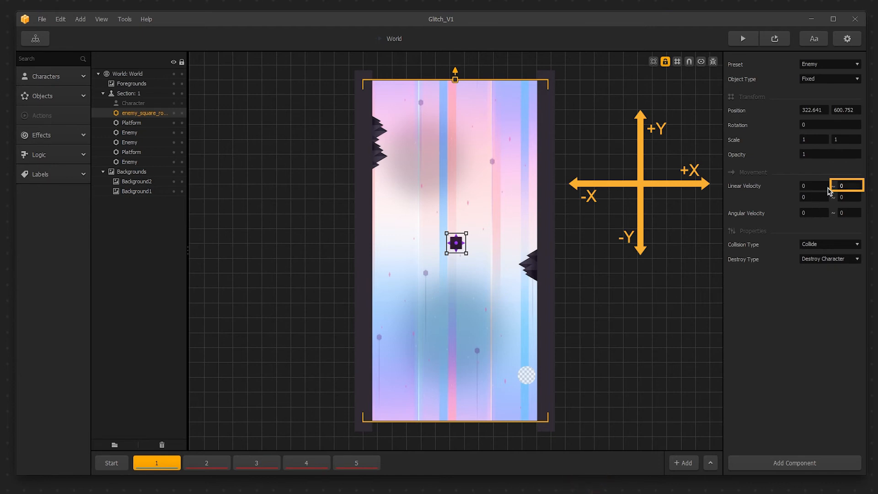
{"action": "type", "text": "10"}
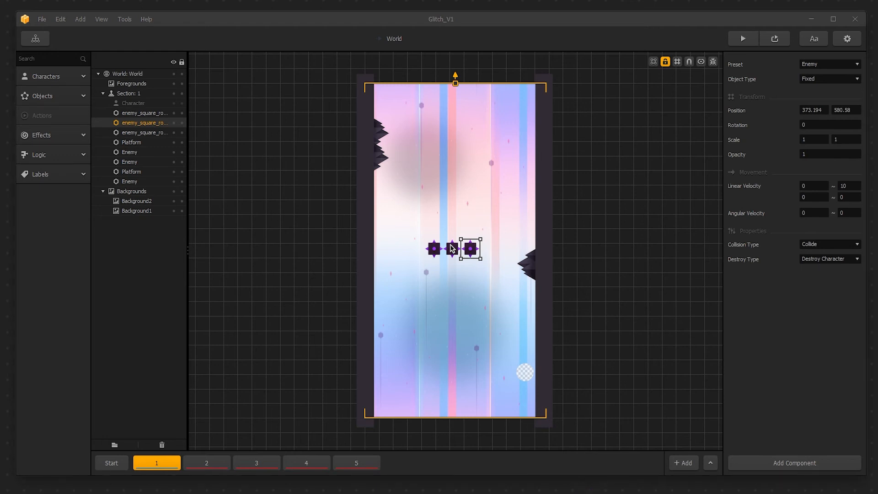
{"action": "mouse_move", "coordinate": [468, 236]}
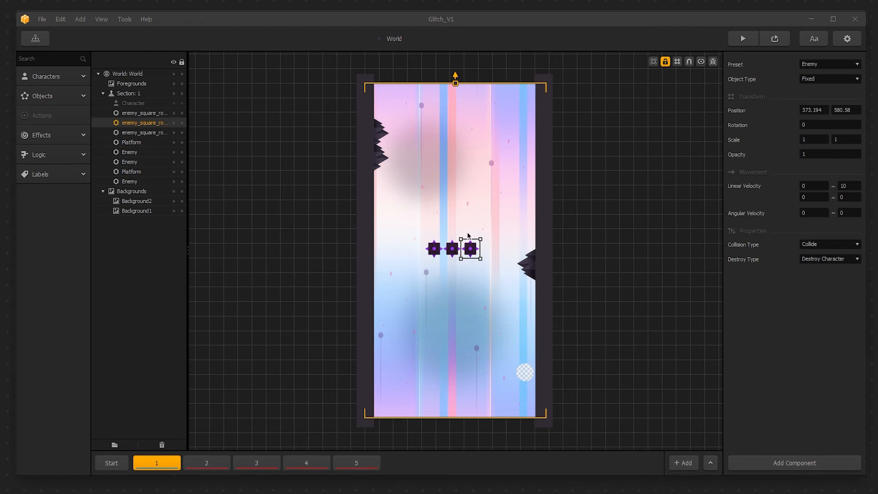
{"action": "left_click", "coordinate": [741, 38]}
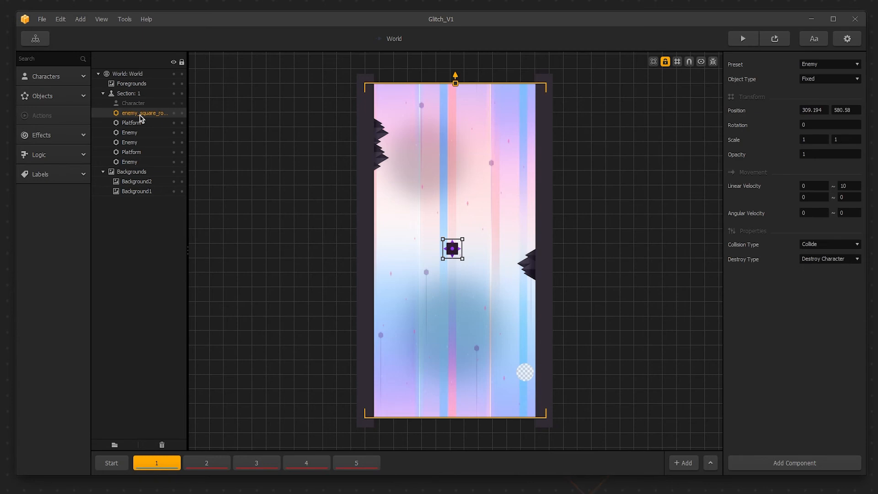
{"action": "mouse_move", "coordinate": [545, 158]}
{"action": "type", "text": "15"}
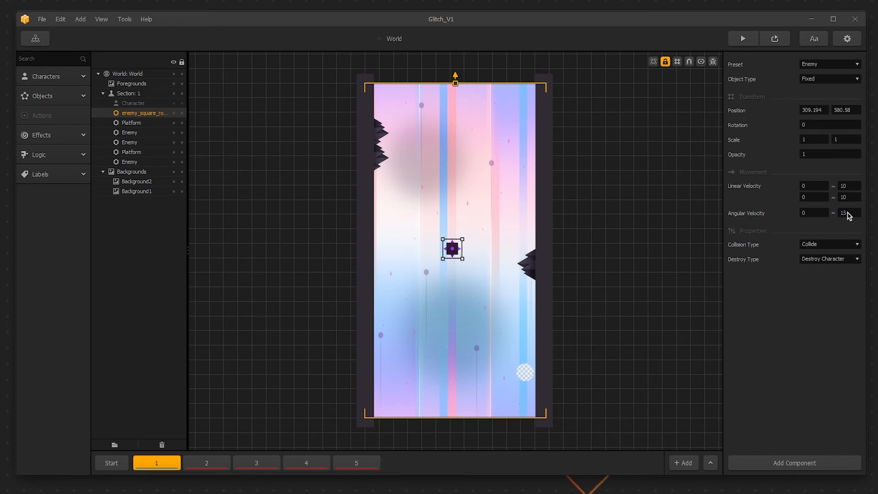
{"action": "mouse_move", "coordinate": [813, 234]}
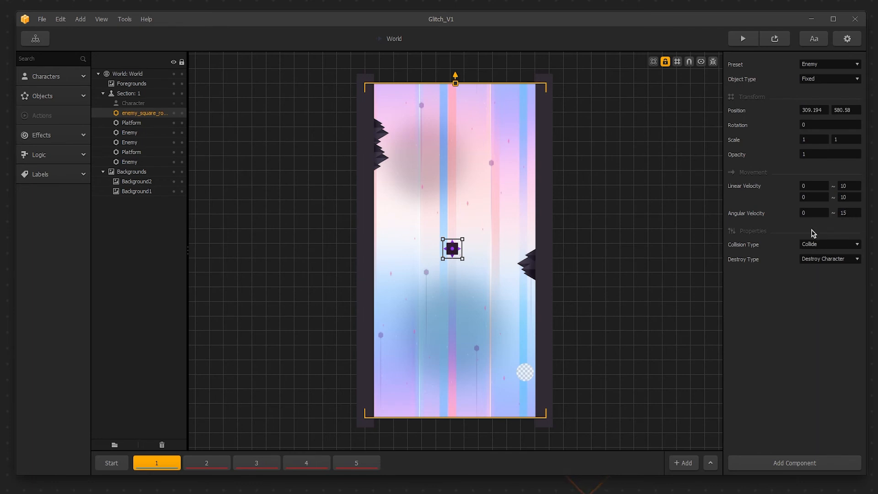
{"action": "mouse_move", "coordinate": [779, 251]}
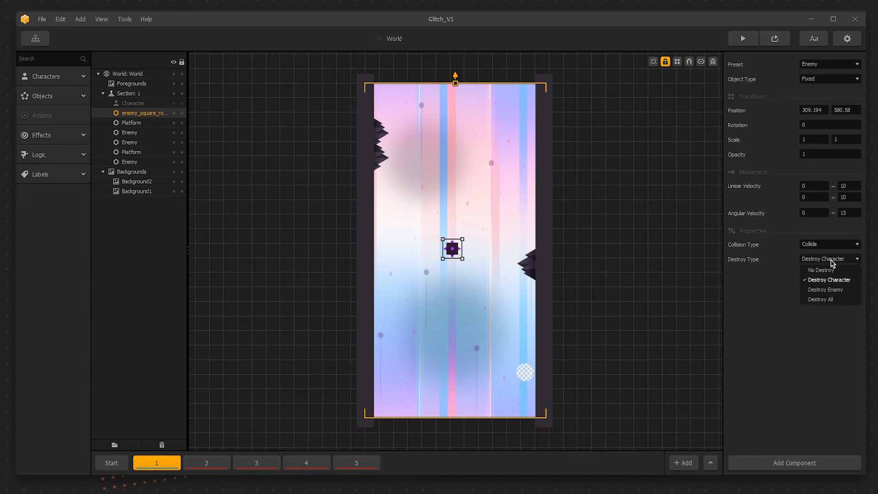
{"action": "mouse_move", "coordinate": [828, 290]}
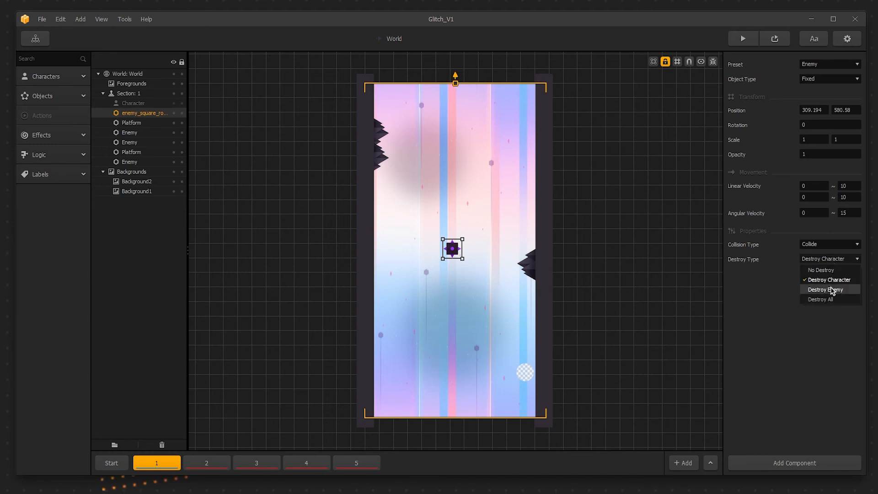
{"action": "mouse_move", "coordinate": [830, 299]}
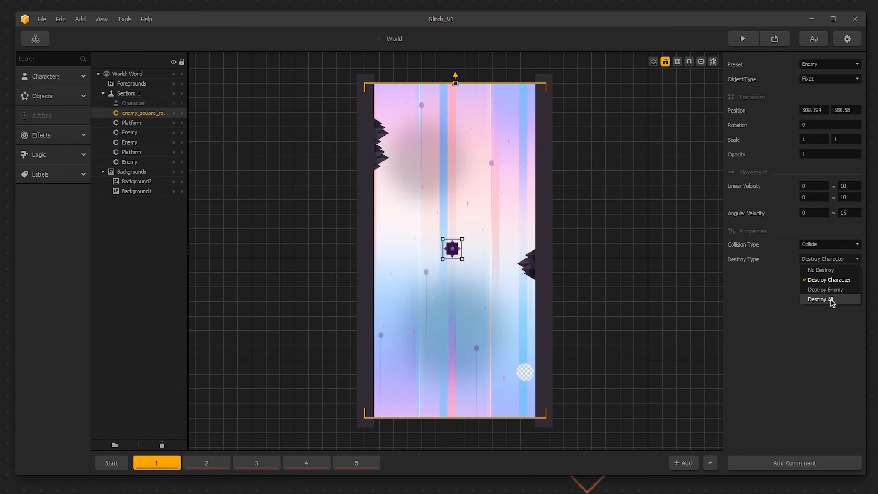
{"action": "mouse_move", "coordinate": [831, 285]}
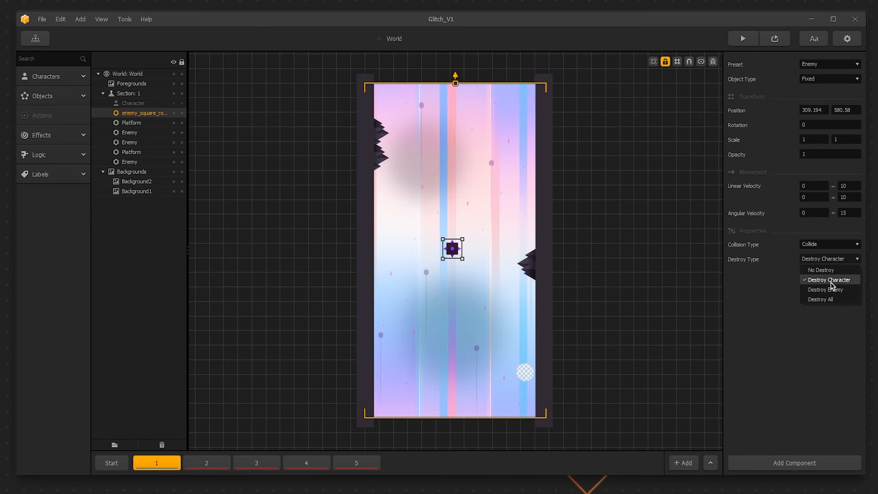
{"action": "left_click", "coordinate": [830, 280]}
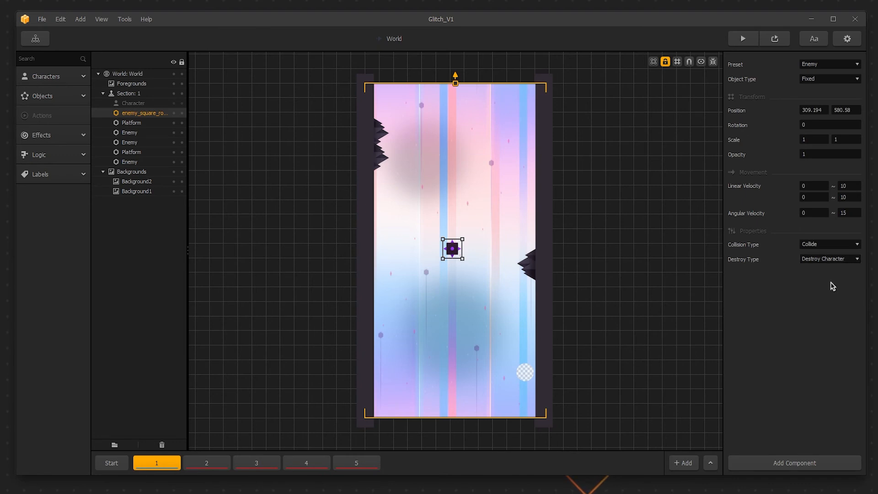
{"action": "mouse_move", "coordinate": [832, 324]}
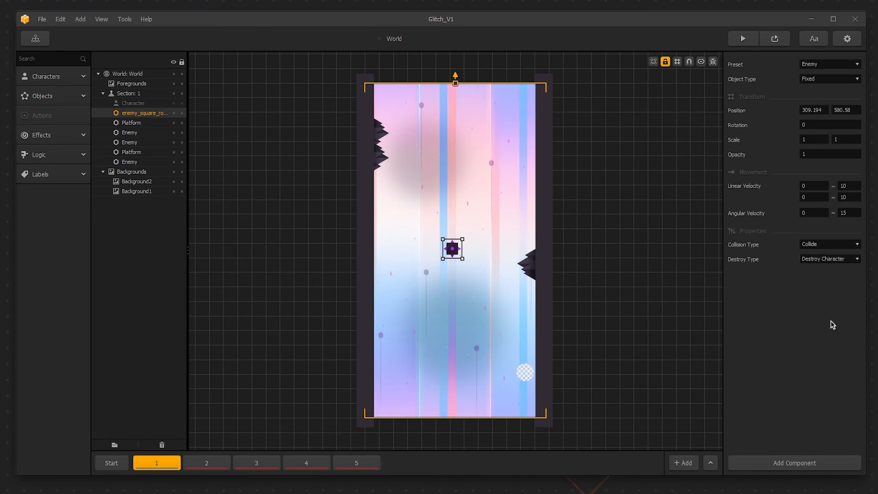
- Add a Wake Up component set to Distance Based with wakeup distance 300 and preview
{"action": "left_click", "coordinate": [794, 463]}
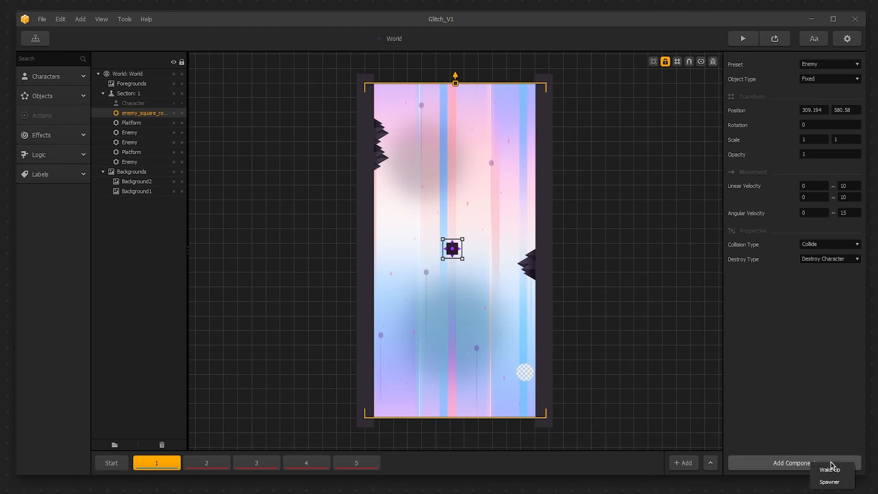
{"action": "mouse_move", "coordinate": [831, 469]}
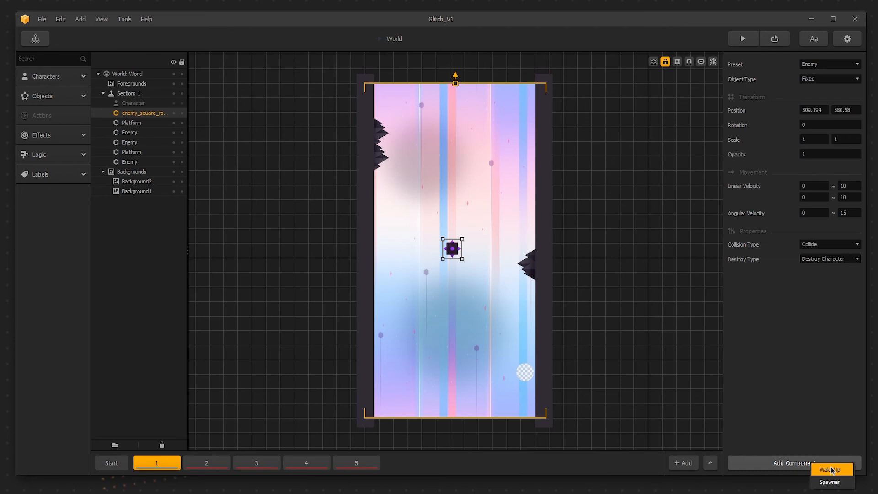
{"action": "left_click", "coordinate": [830, 469]}
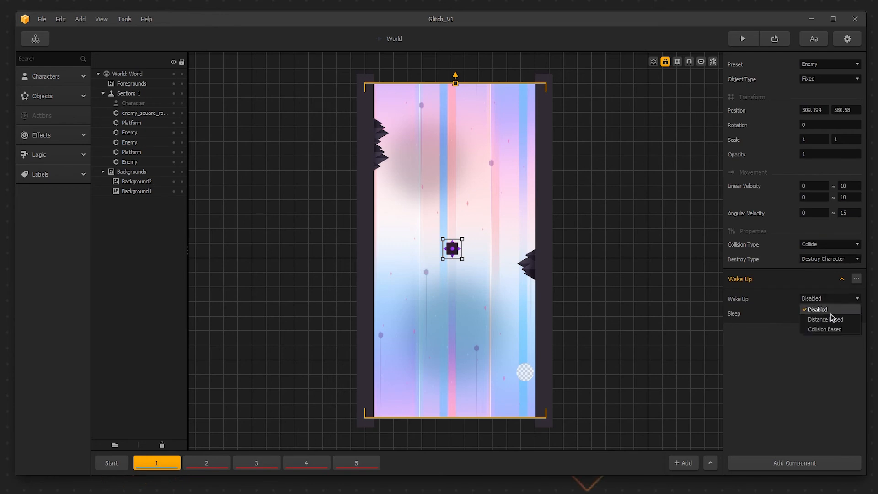
{"action": "mouse_move", "coordinate": [824, 319]}
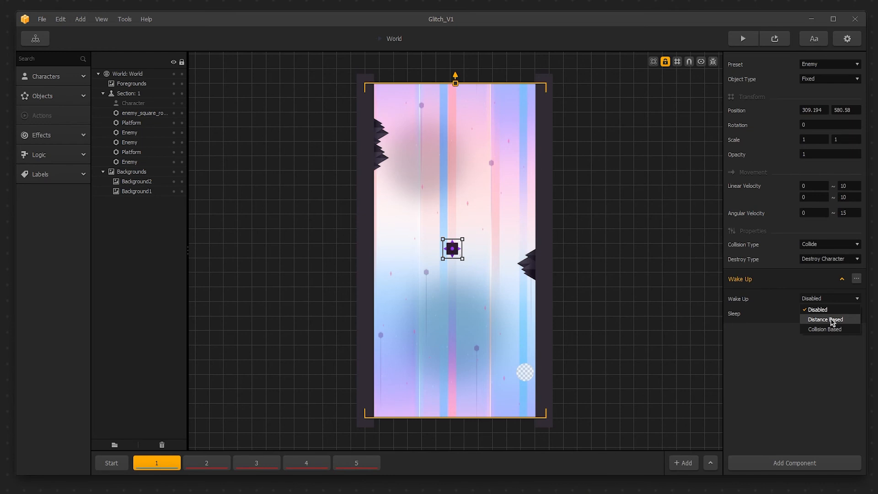
{"action": "left_click", "coordinate": [823, 319]}
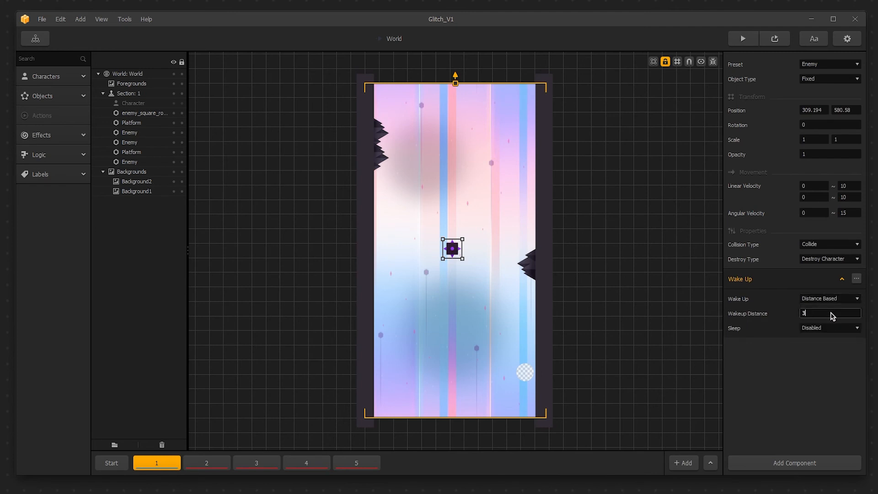
{"action": "type", "text": "00"}
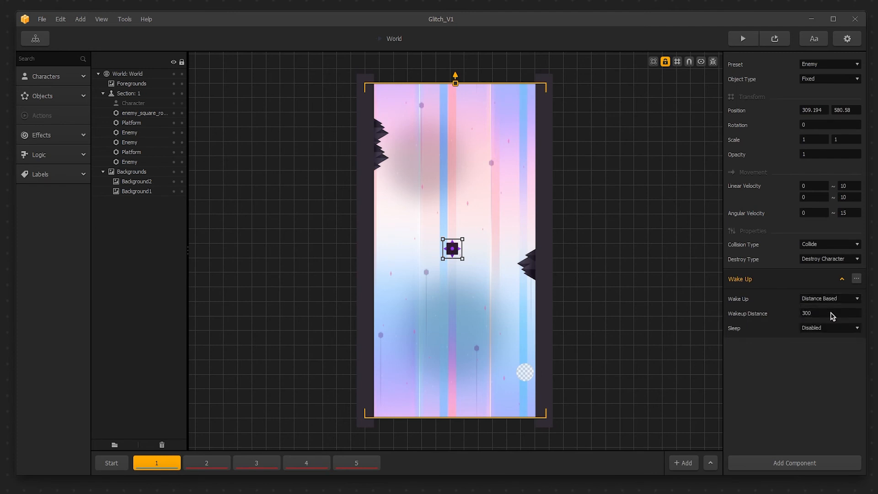
{"action": "mouse_move", "coordinate": [799, 183]}
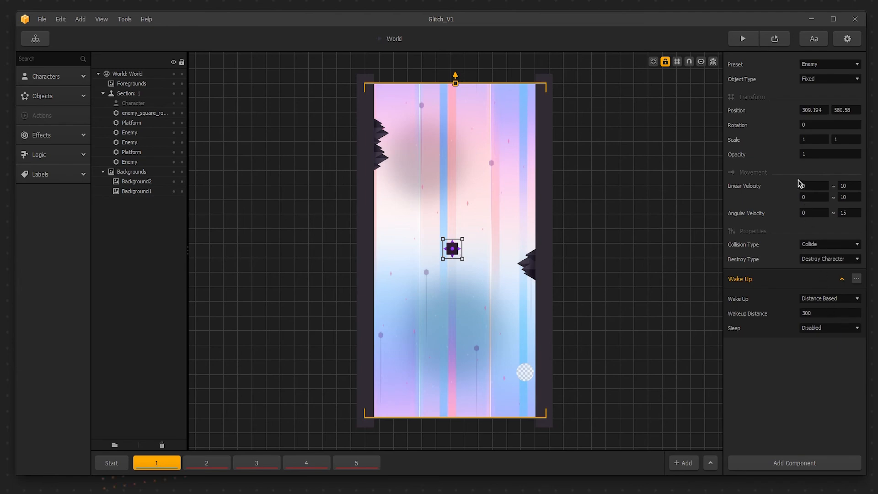
{"action": "left_click", "coordinate": [742, 39]}
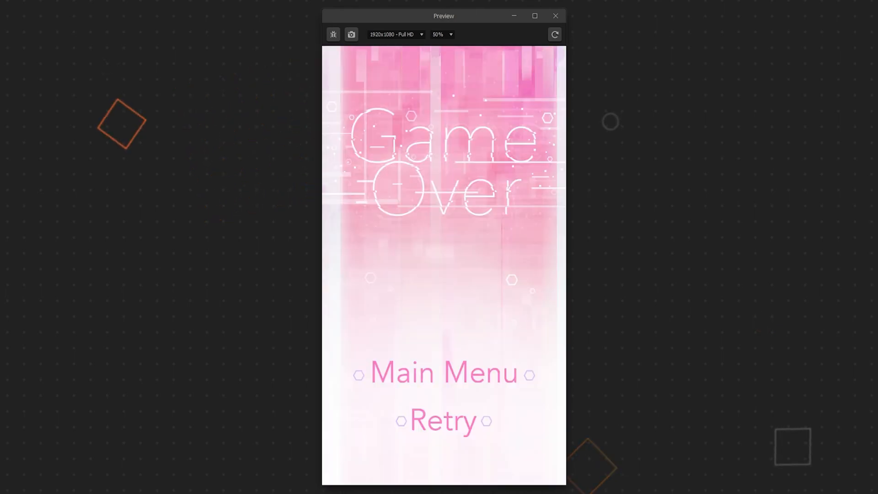
{"action": "left_click", "coordinate": [555, 15]}
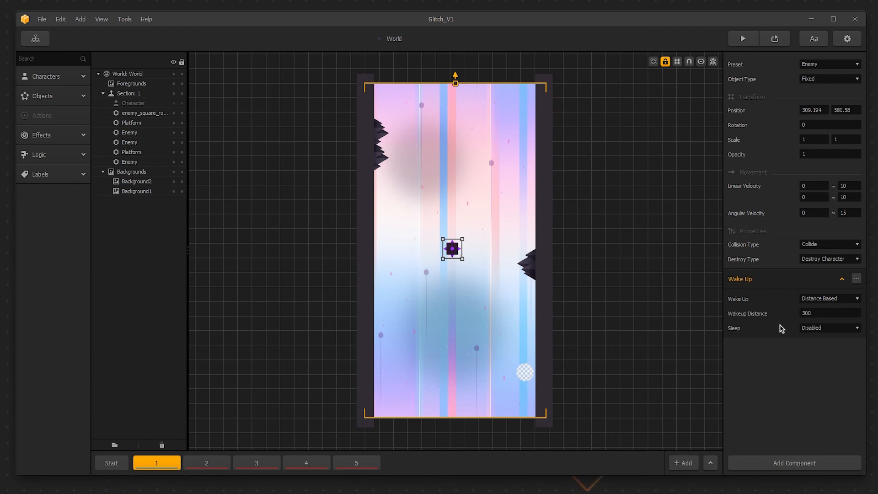
{"action": "mouse_move", "coordinate": [822, 332]}
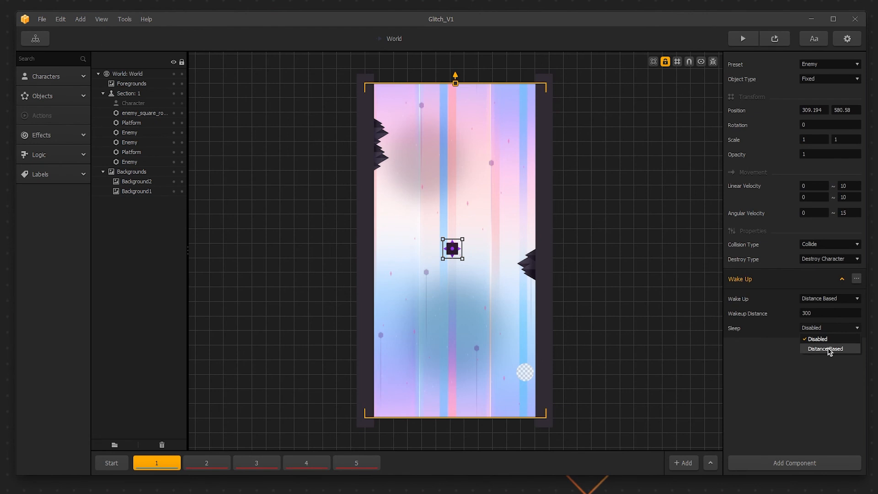
- Set Sleep to Distance Based with sleep distance 200 and preview the level
{"action": "left_click", "coordinate": [830, 348]}
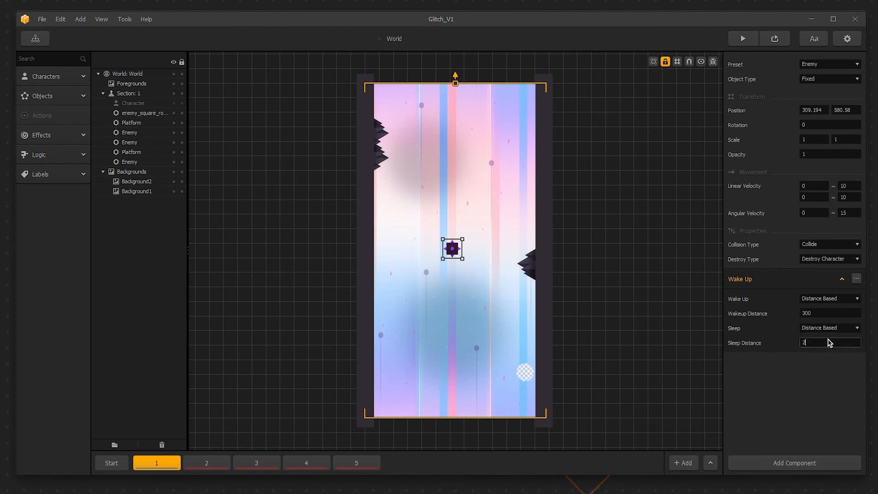
{"action": "type", "text": "00"}
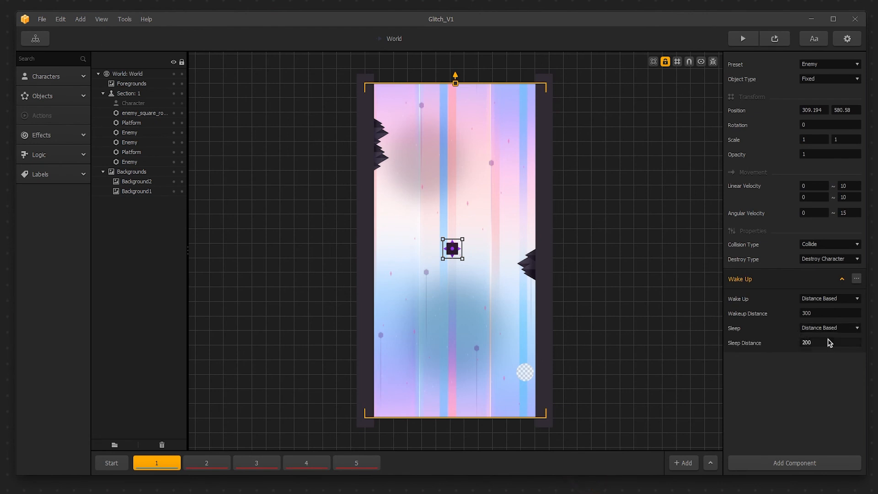
{"action": "left_click", "coordinate": [742, 39]}
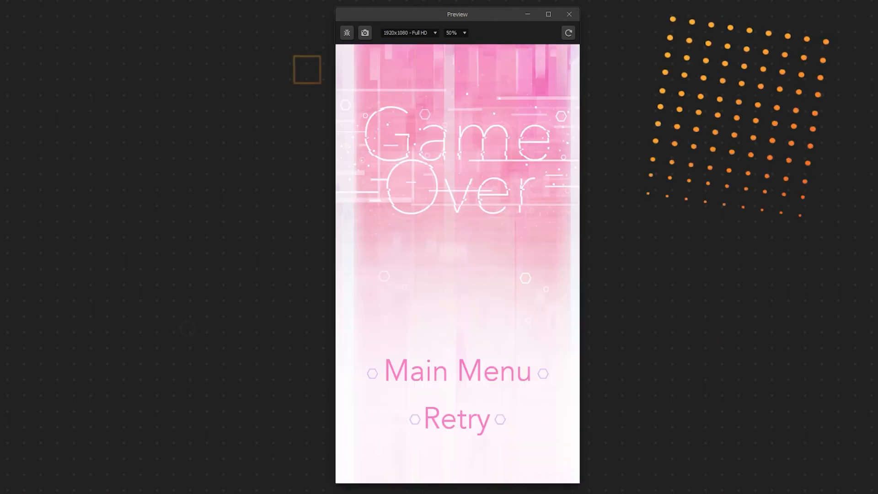
- End the preview run and close the Preview window to return to the editor
{"action": "left_click", "coordinate": [456, 419]}
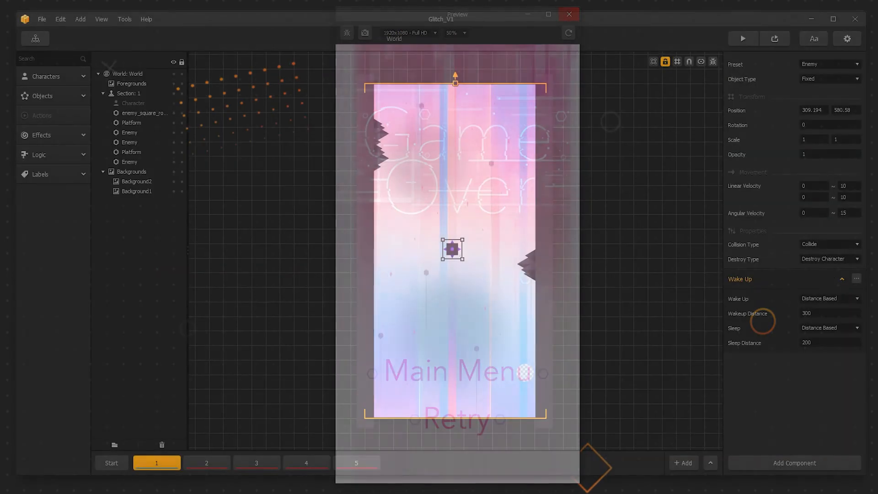
{"action": "left_click", "coordinate": [568, 14]}
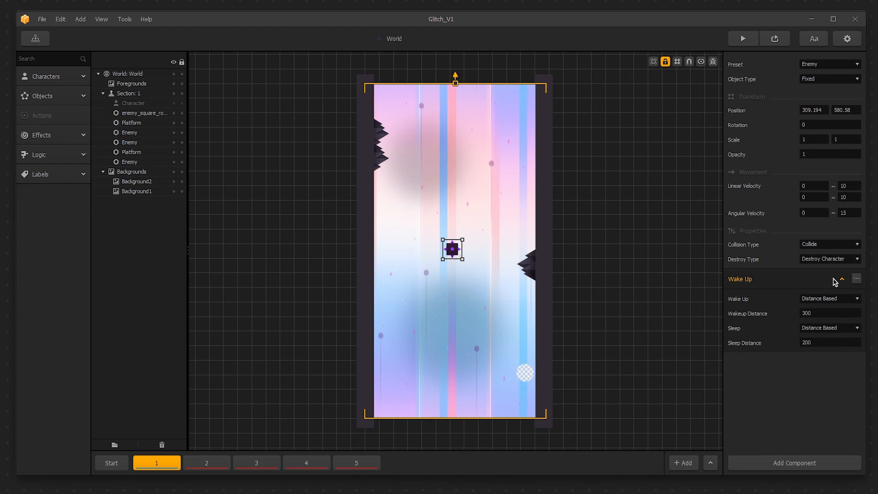
- Delete the Wake Up component and add a Spawner component to the enemy
{"action": "left_click", "coordinate": [856, 278]}
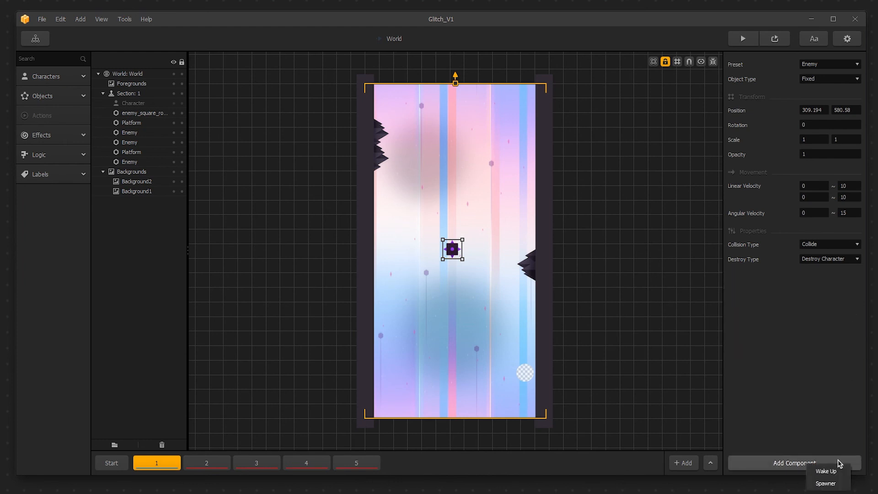
{"action": "left_click", "coordinate": [825, 483]}
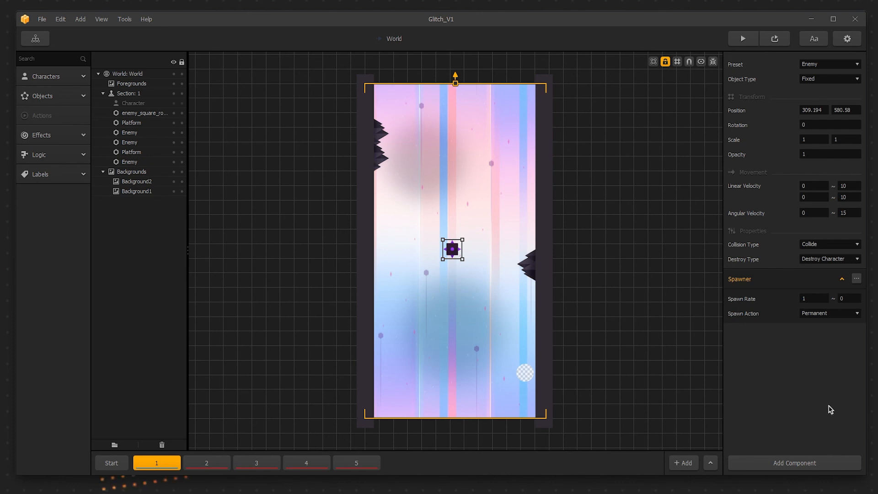
{"action": "mouse_move", "coordinate": [824, 310]}
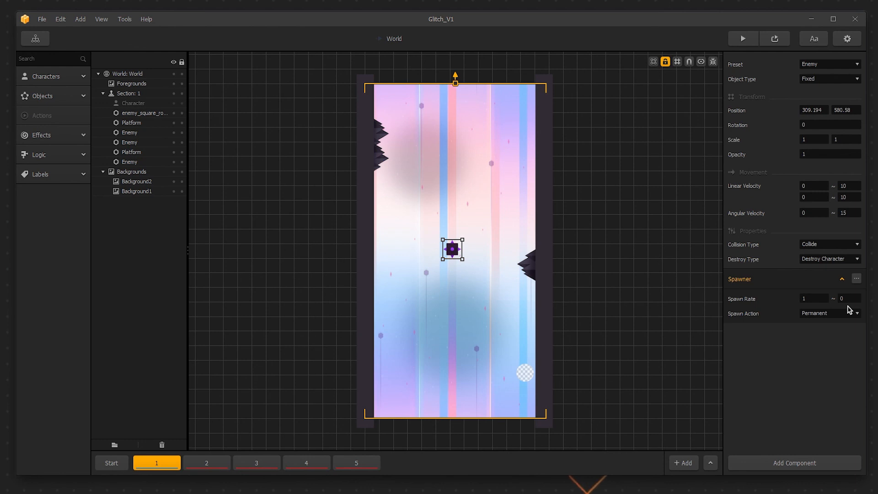
{"action": "mouse_move", "coordinate": [811, 206]}
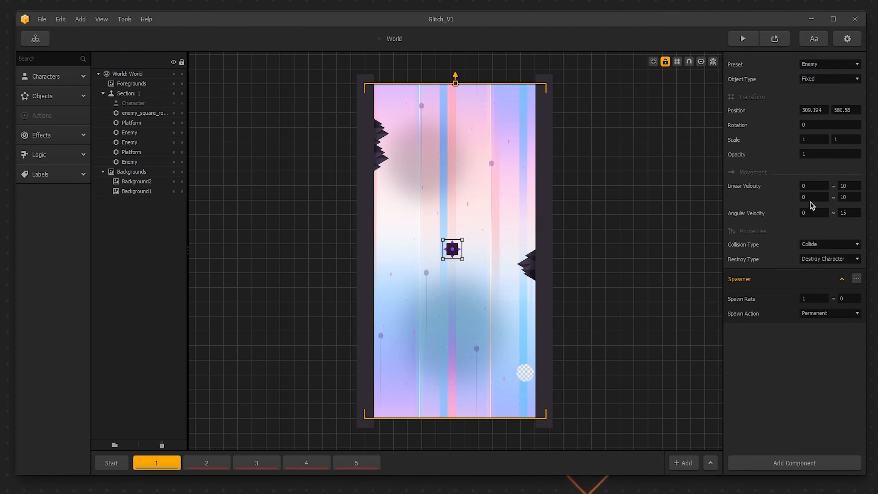
- Preview the level twice to test the enemy spawning at rate 0.2
{"action": "left_click", "coordinate": [742, 38]}
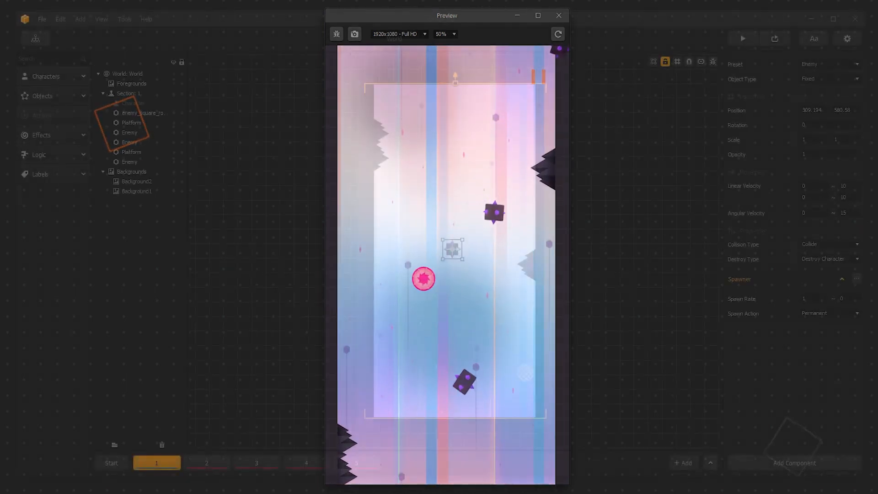
{"action": "left_click", "coordinate": [558, 15]}
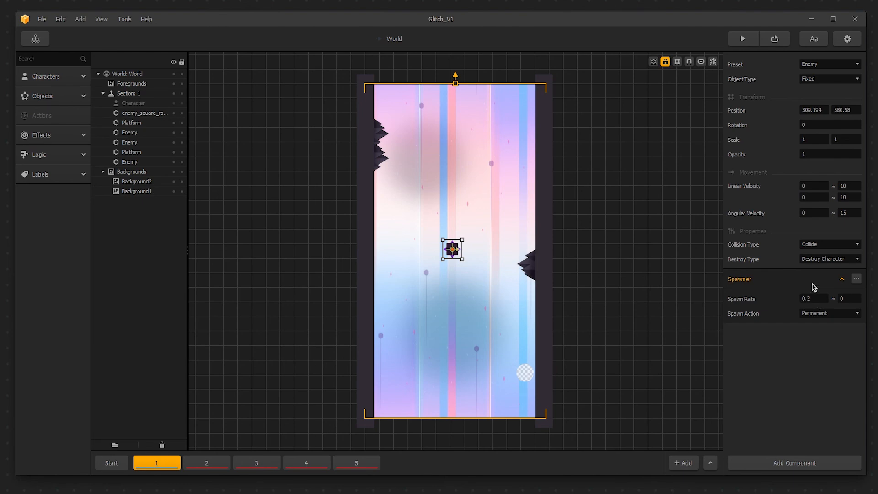
{"action": "left_click", "coordinate": [741, 38]}
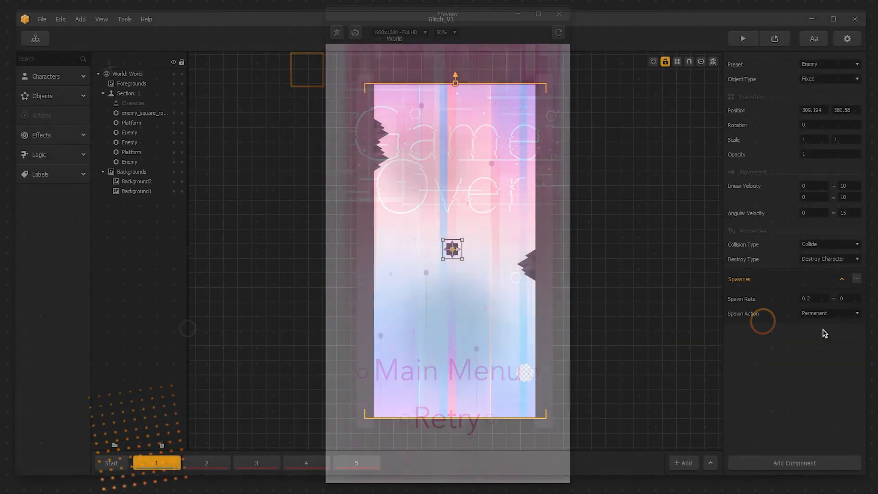
{"action": "left_click", "coordinate": [558, 13]}
{"action": "type", "text": "1"}
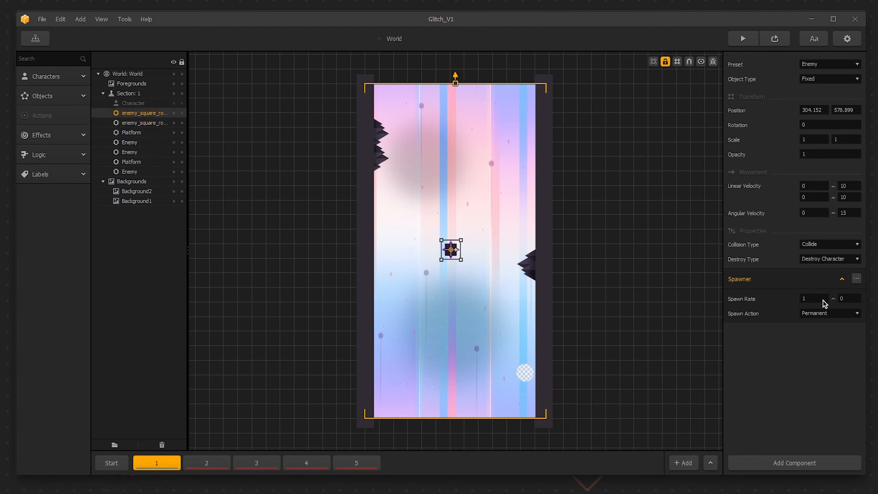
{"action": "mouse_move", "coordinate": [451, 255]}
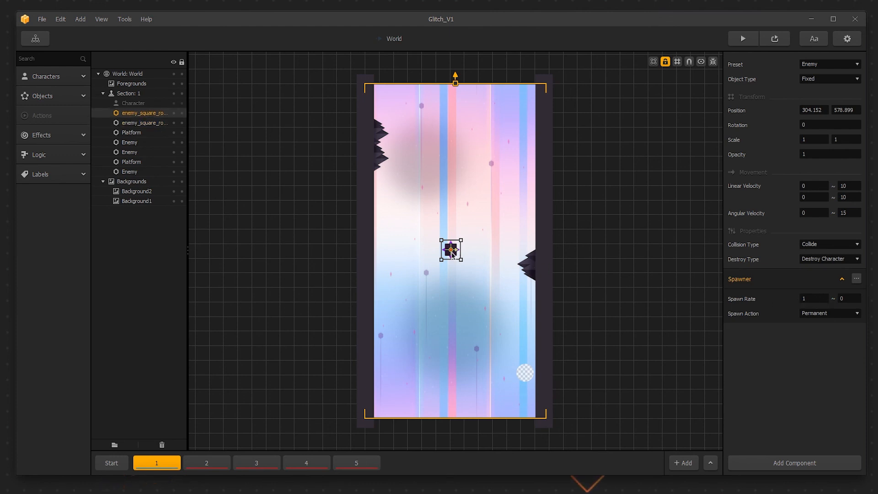
{"action": "mouse_move", "coordinate": [474, 252]}
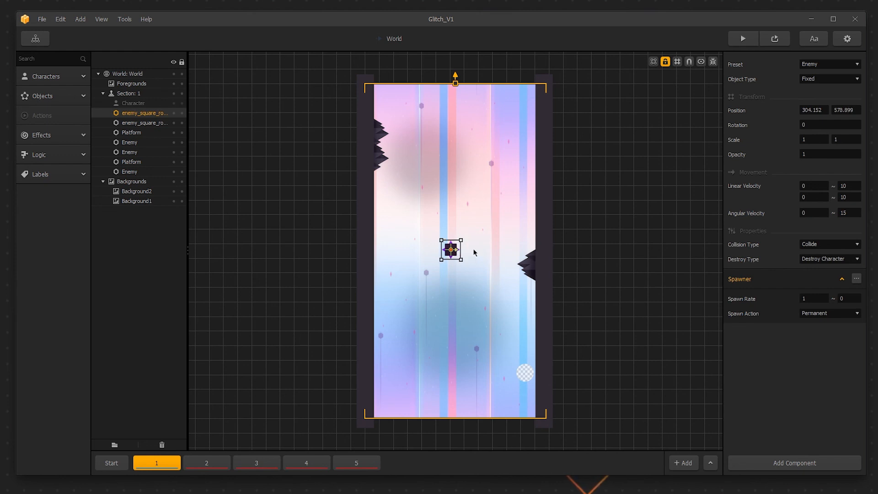
{"action": "mouse_move", "coordinate": [670, 268]}
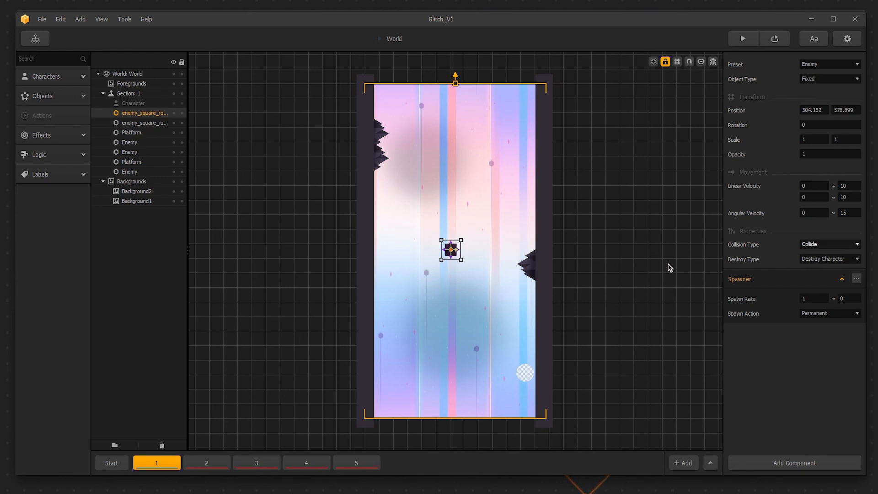
- Delete the Spawner component from one of the two enemy squares
{"action": "left_click", "coordinate": [856, 277]}
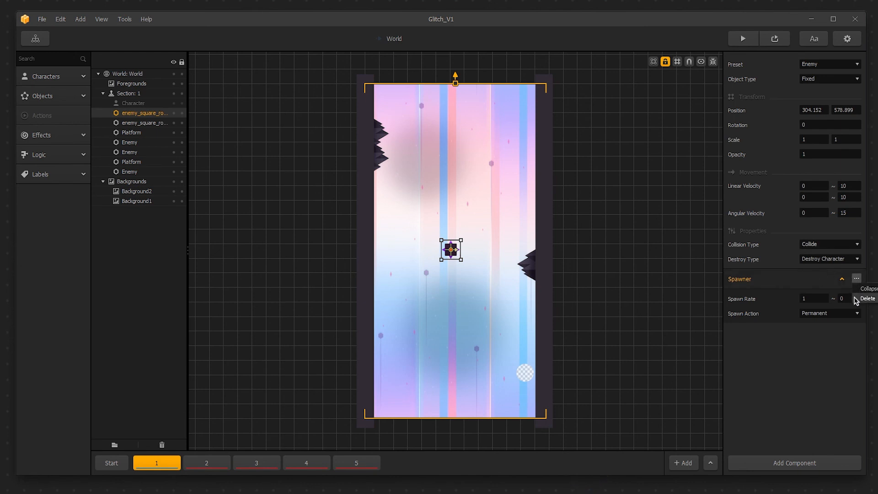
{"action": "left_click", "coordinate": [866, 297]}
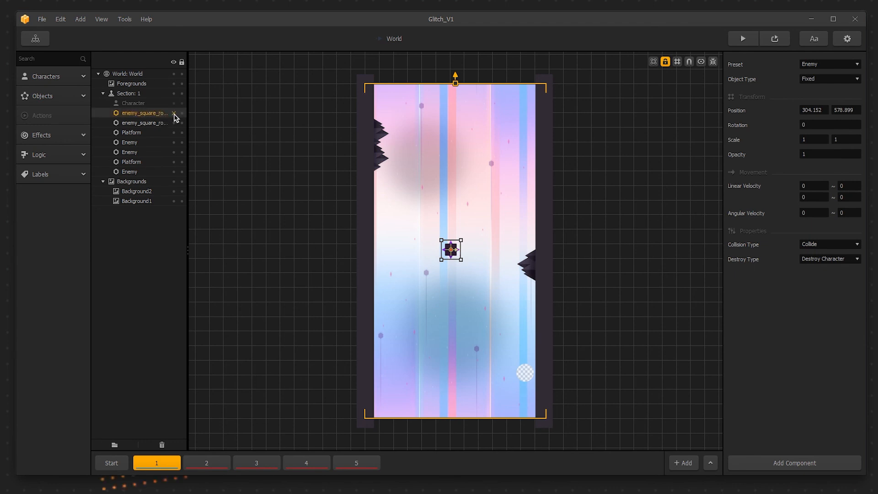
- Give the second enemy square a Spawner rate of 0 ~ 5 and watch several squares appear in preview
{"action": "left_click", "coordinate": [144, 123]}
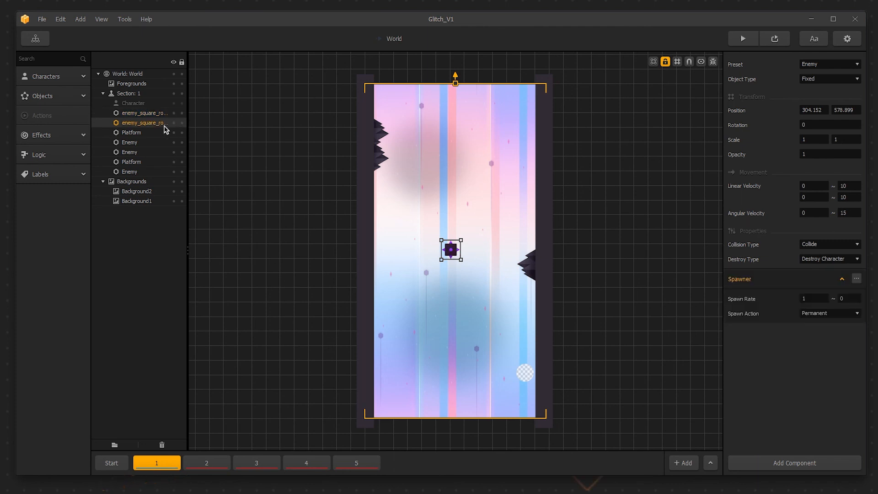
{"action": "mouse_move", "coordinate": [849, 301]}
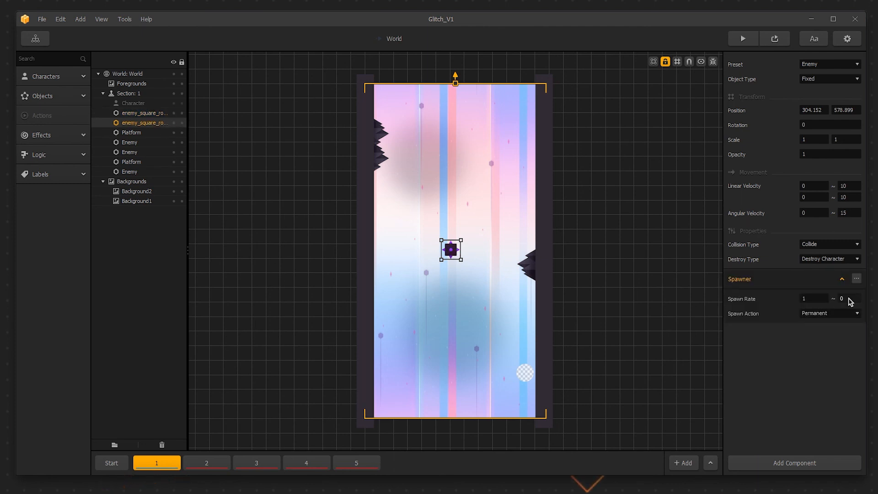
{"action": "left_click", "coordinate": [850, 298]}
{"action": "type", "text": "5"}
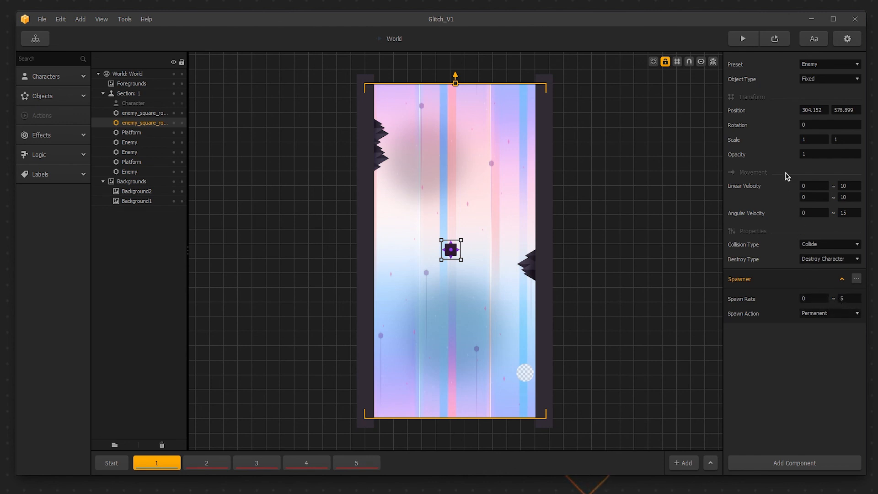
{"action": "left_click", "coordinate": [741, 38]}
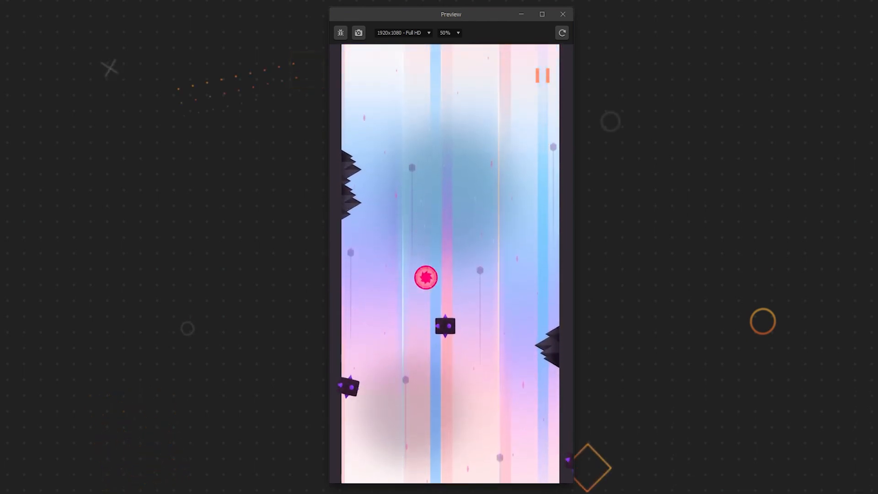
{"action": "left_click", "coordinate": [562, 14]}
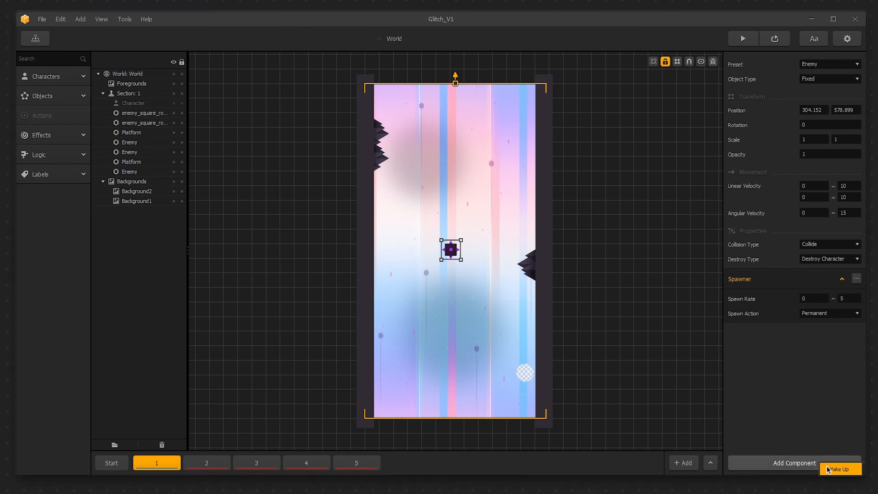
- Add a Wake Up component with distance-based wake at 300 and sleep at 200, then preview the spawning squares
{"action": "left_click", "coordinate": [839, 468]}
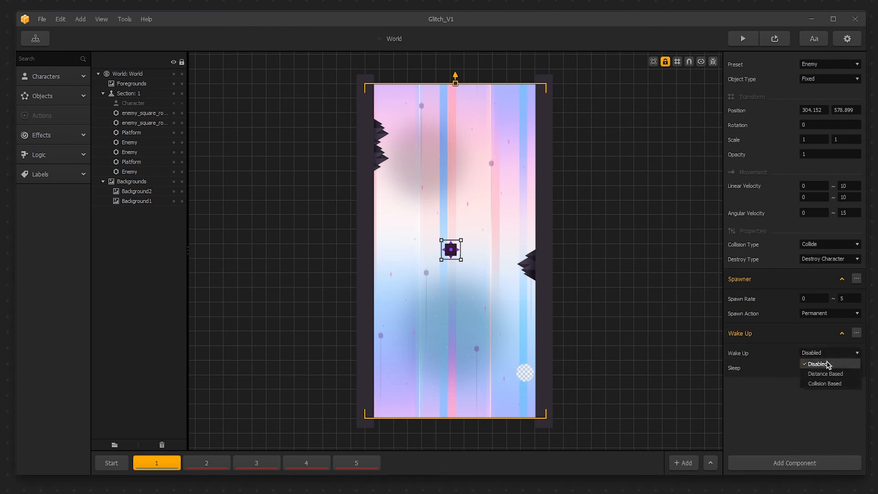
{"action": "left_click", "coordinate": [823, 373]}
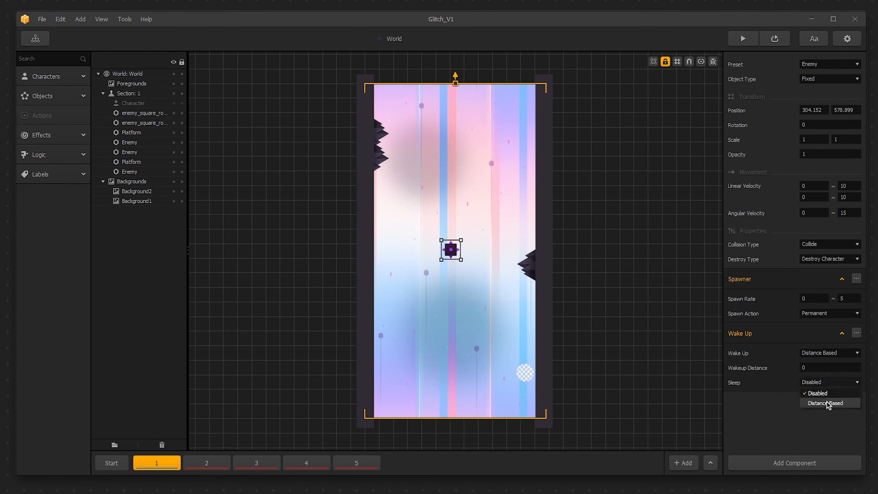
{"action": "left_click", "coordinate": [825, 402]}
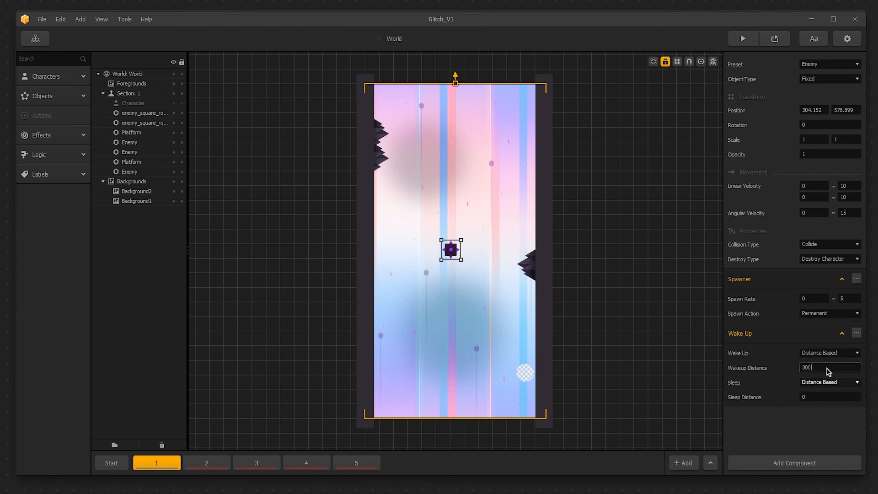
{"action": "left_click", "coordinate": [830, 396]}
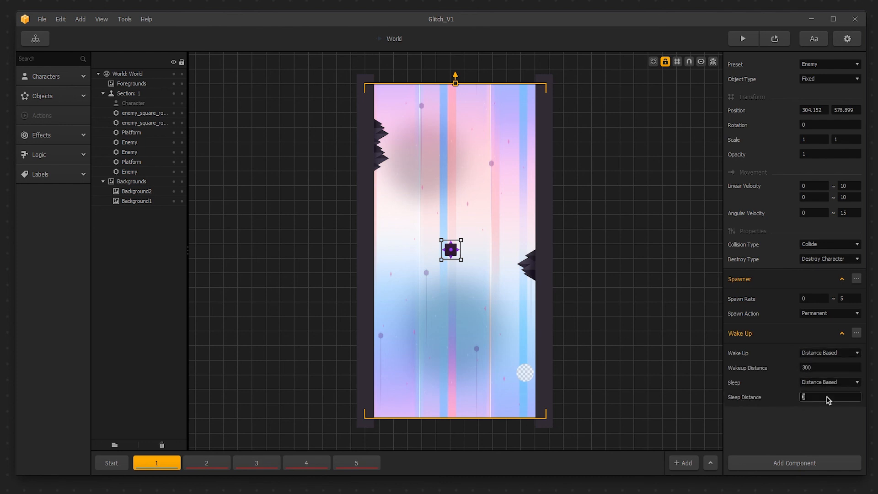
{"action": "type", "text": "200"}
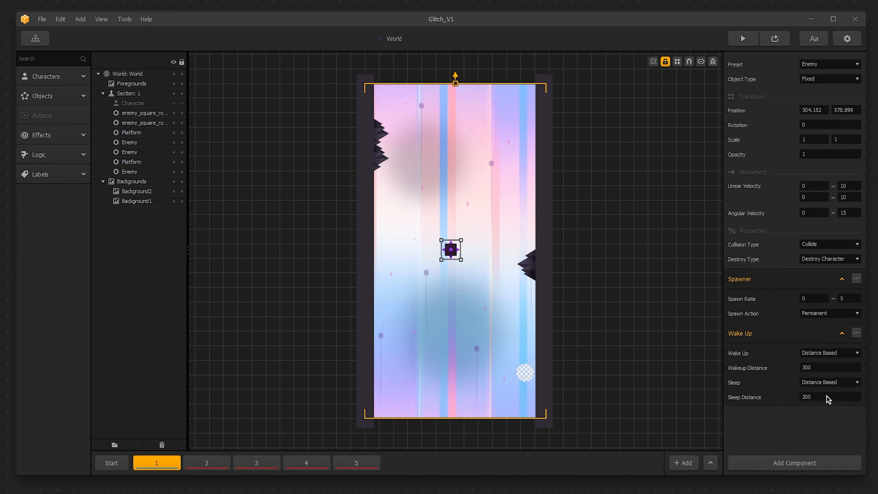
{"action": "mouse_move", "coordinate": [766, 114]}
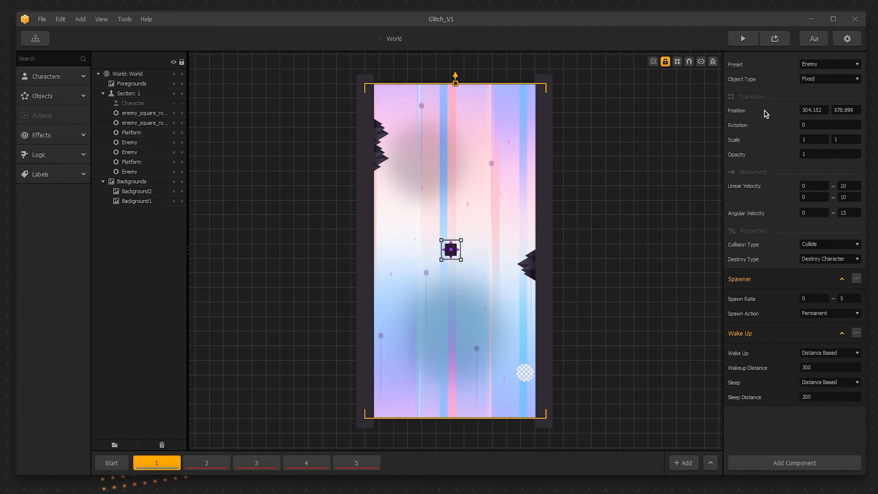
{"action": "left_click", "coordinate": [741, 39]}
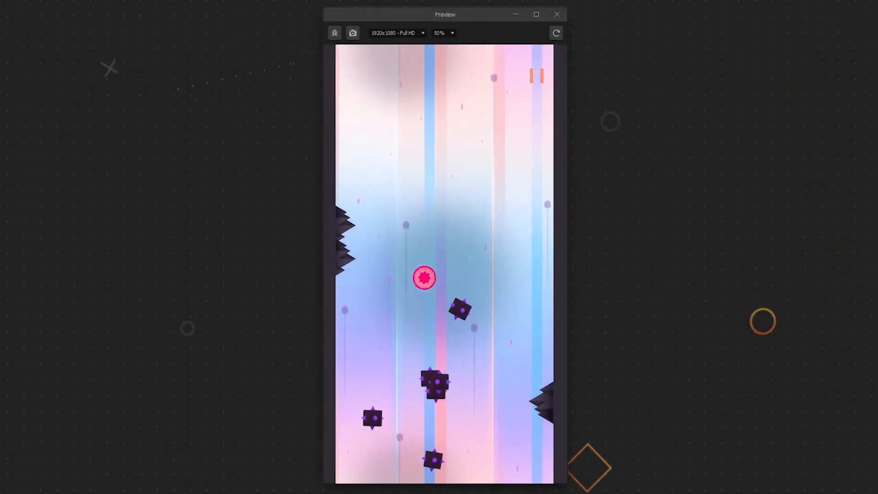